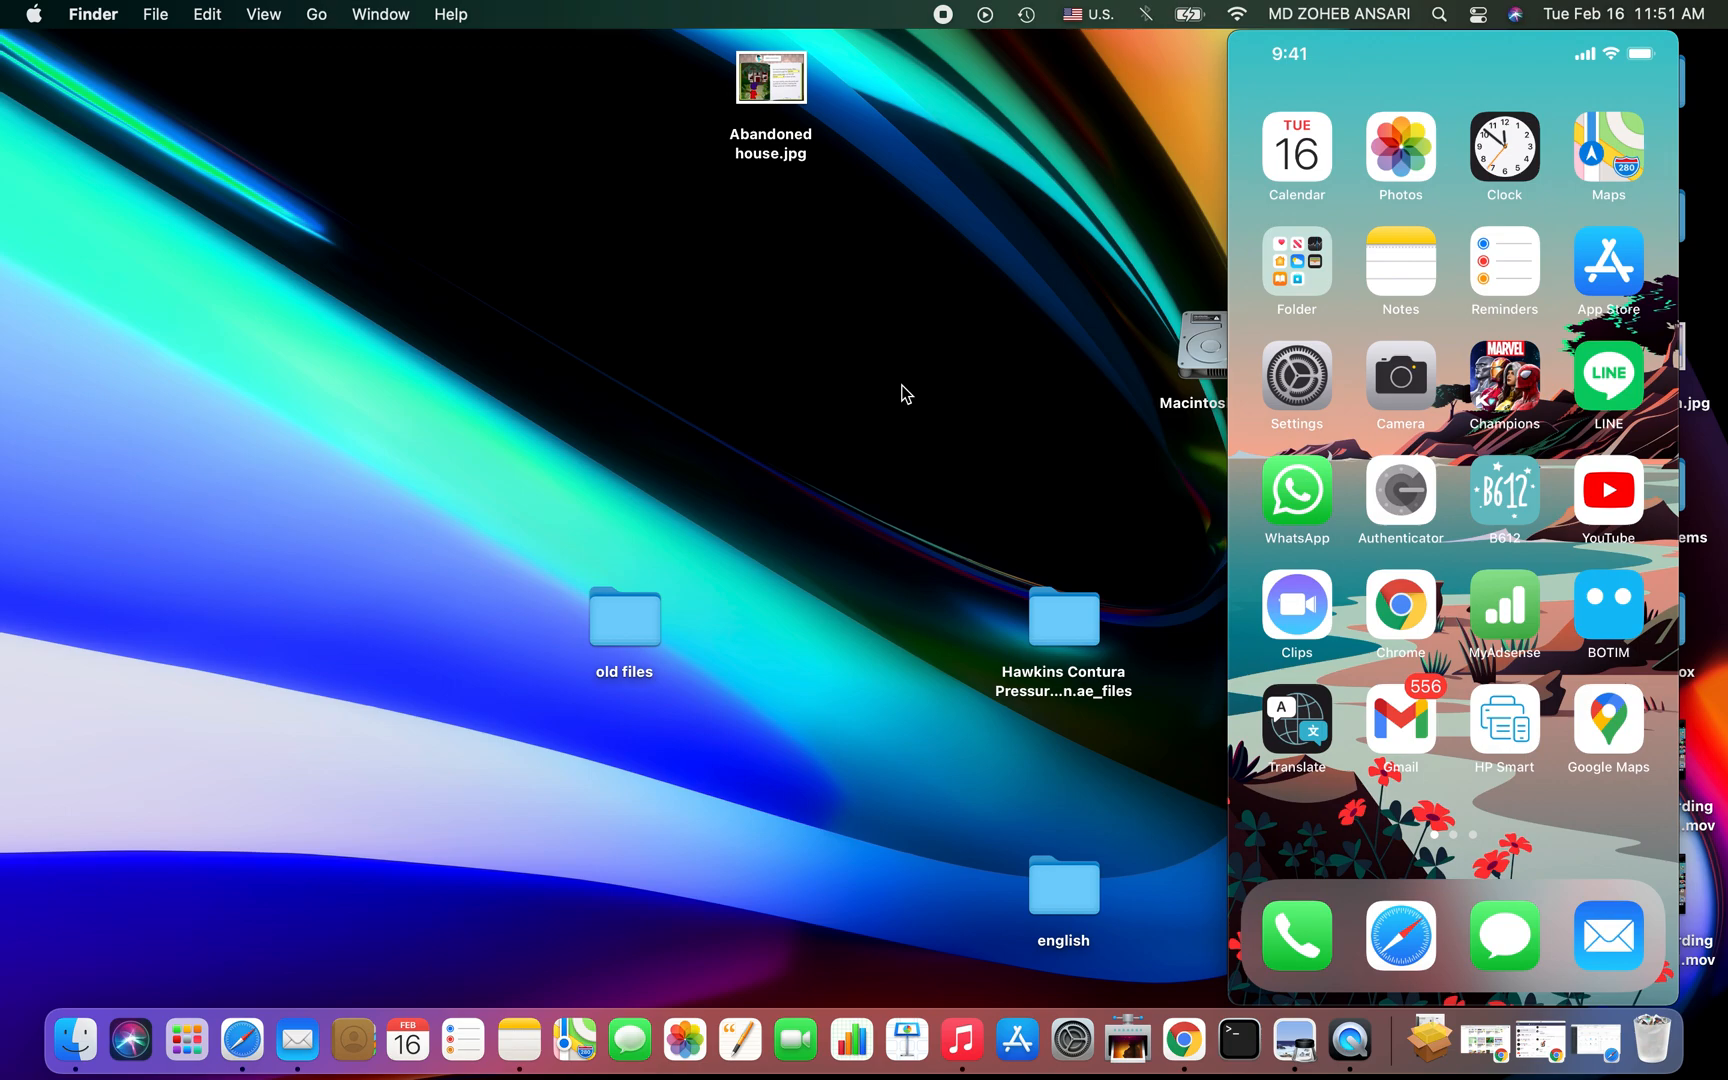
mouse_move(1262, 8)
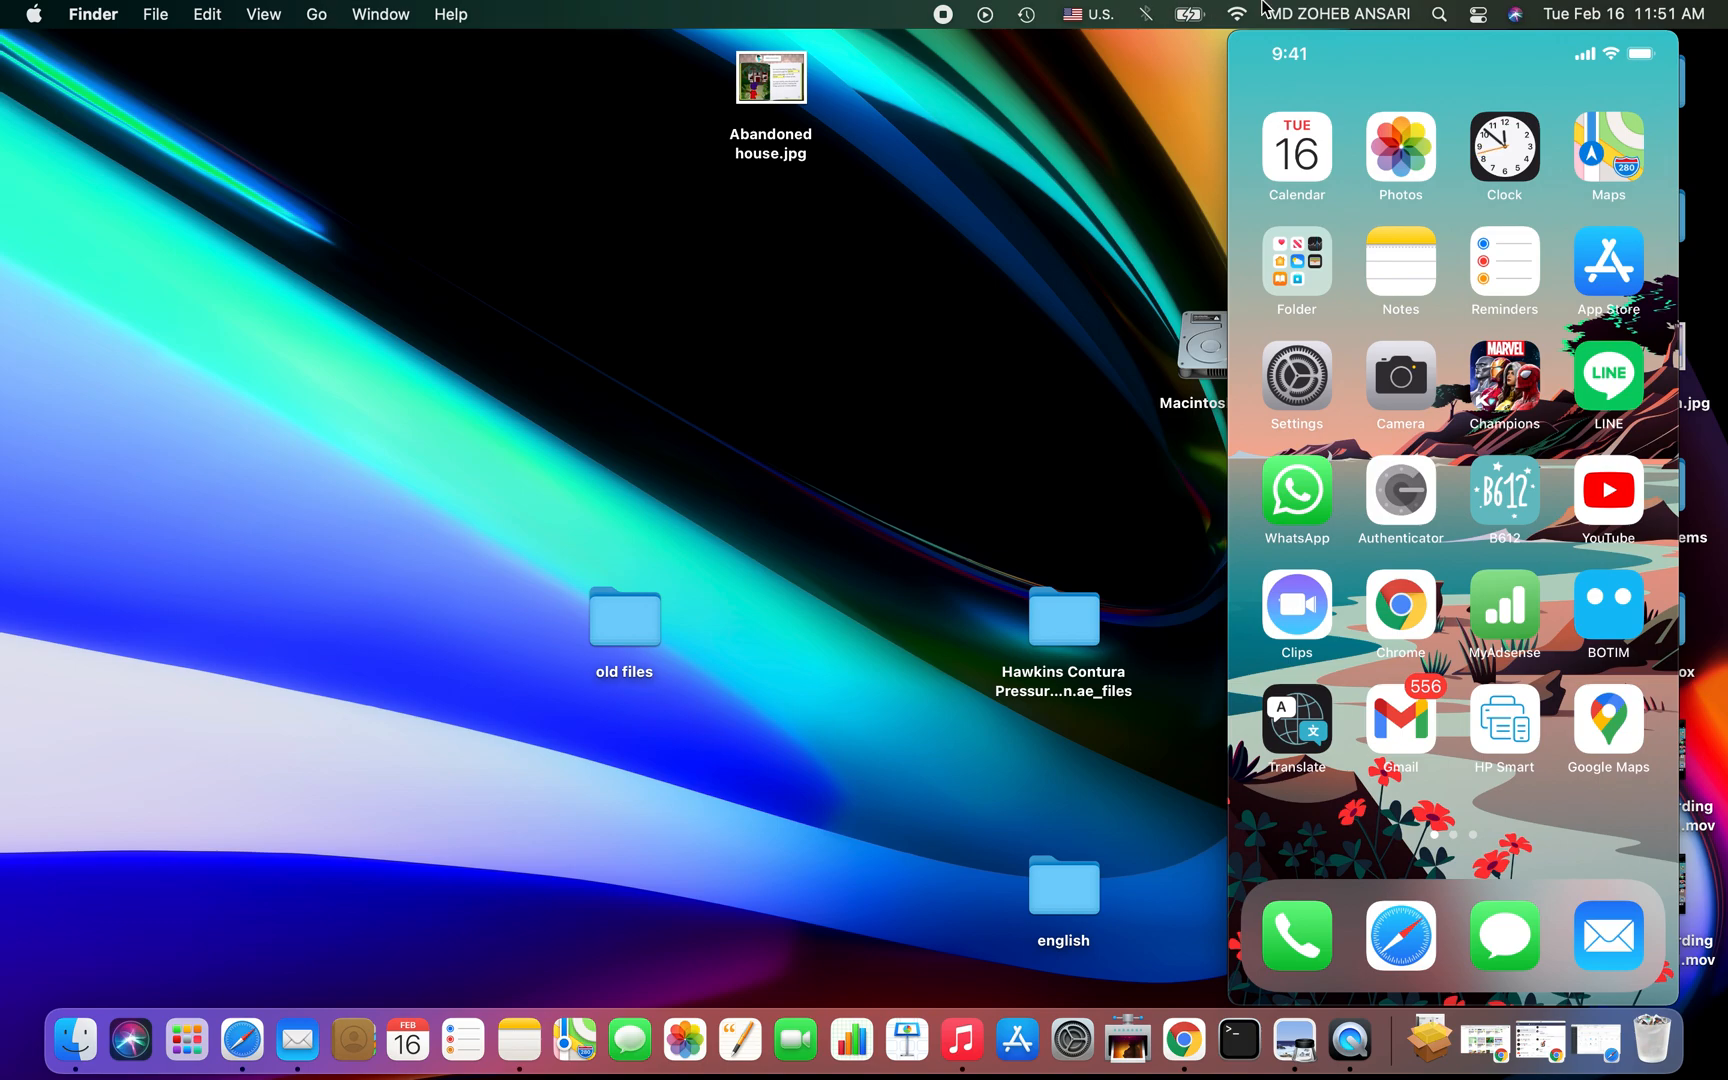
- Switch the Mac's Bluetooth on from the menu bar so nearby devices appear
click(1144, 14)
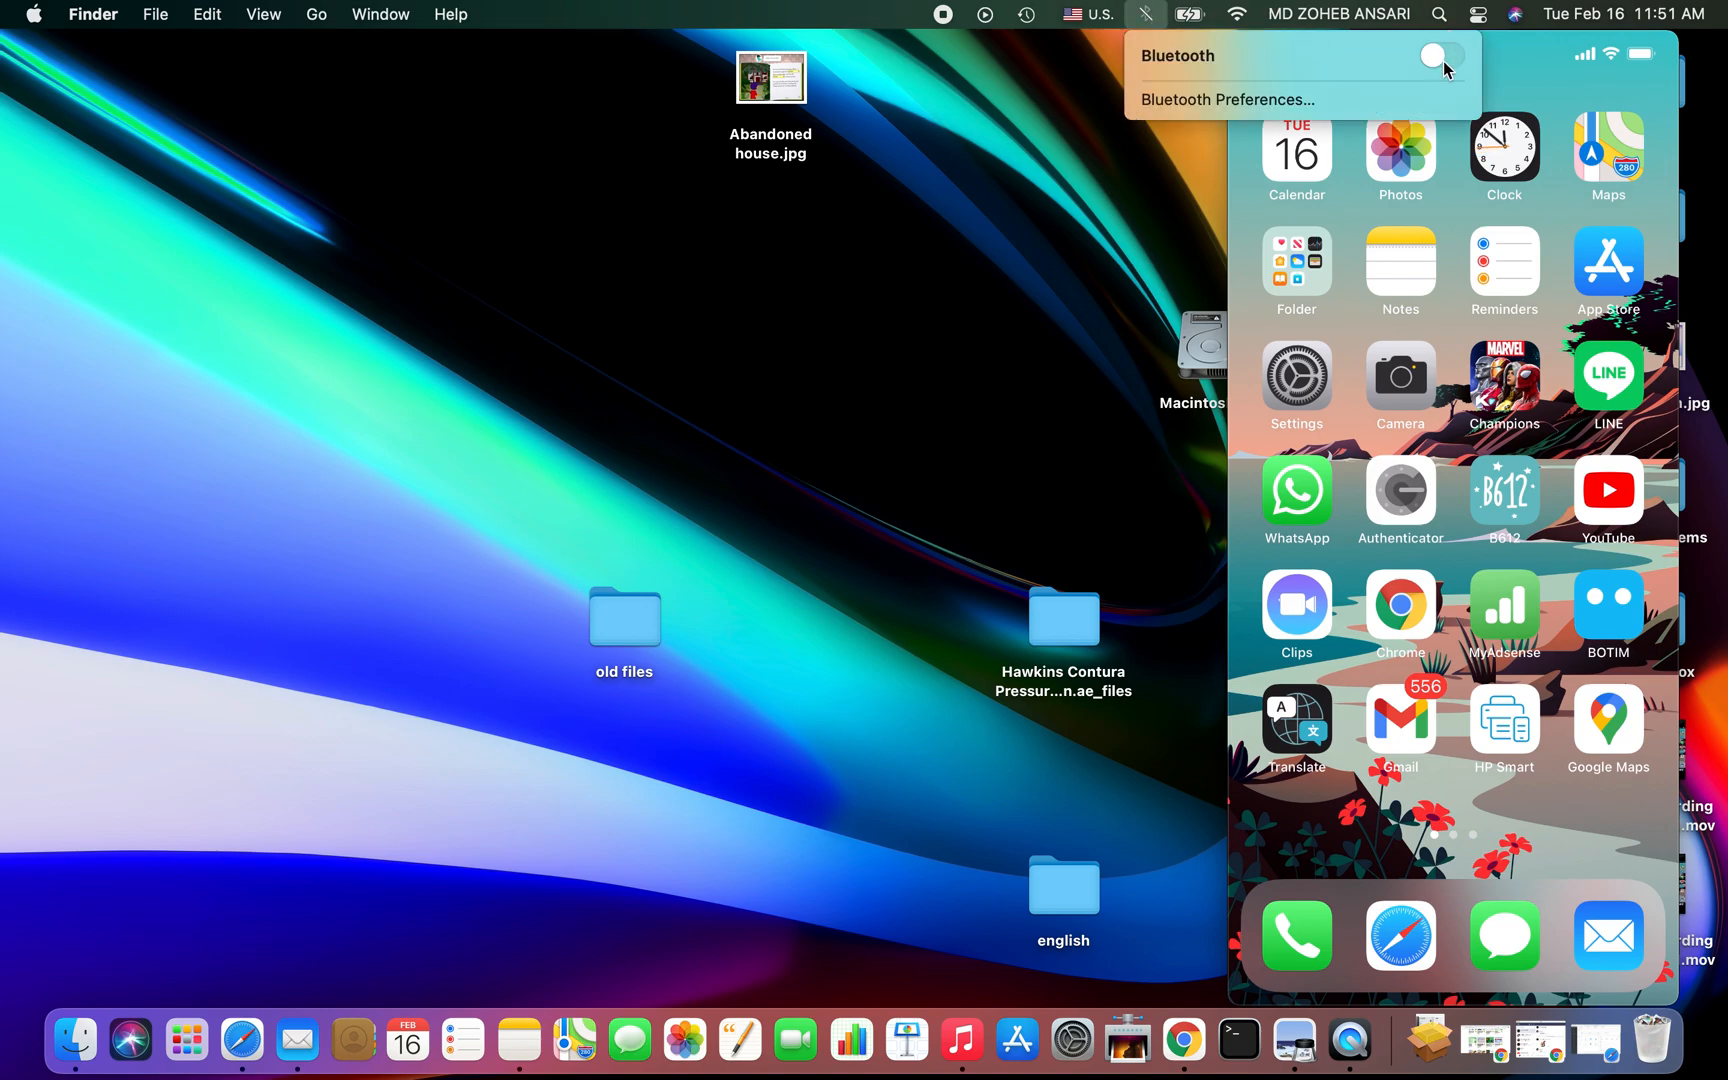
click(1438, 56)
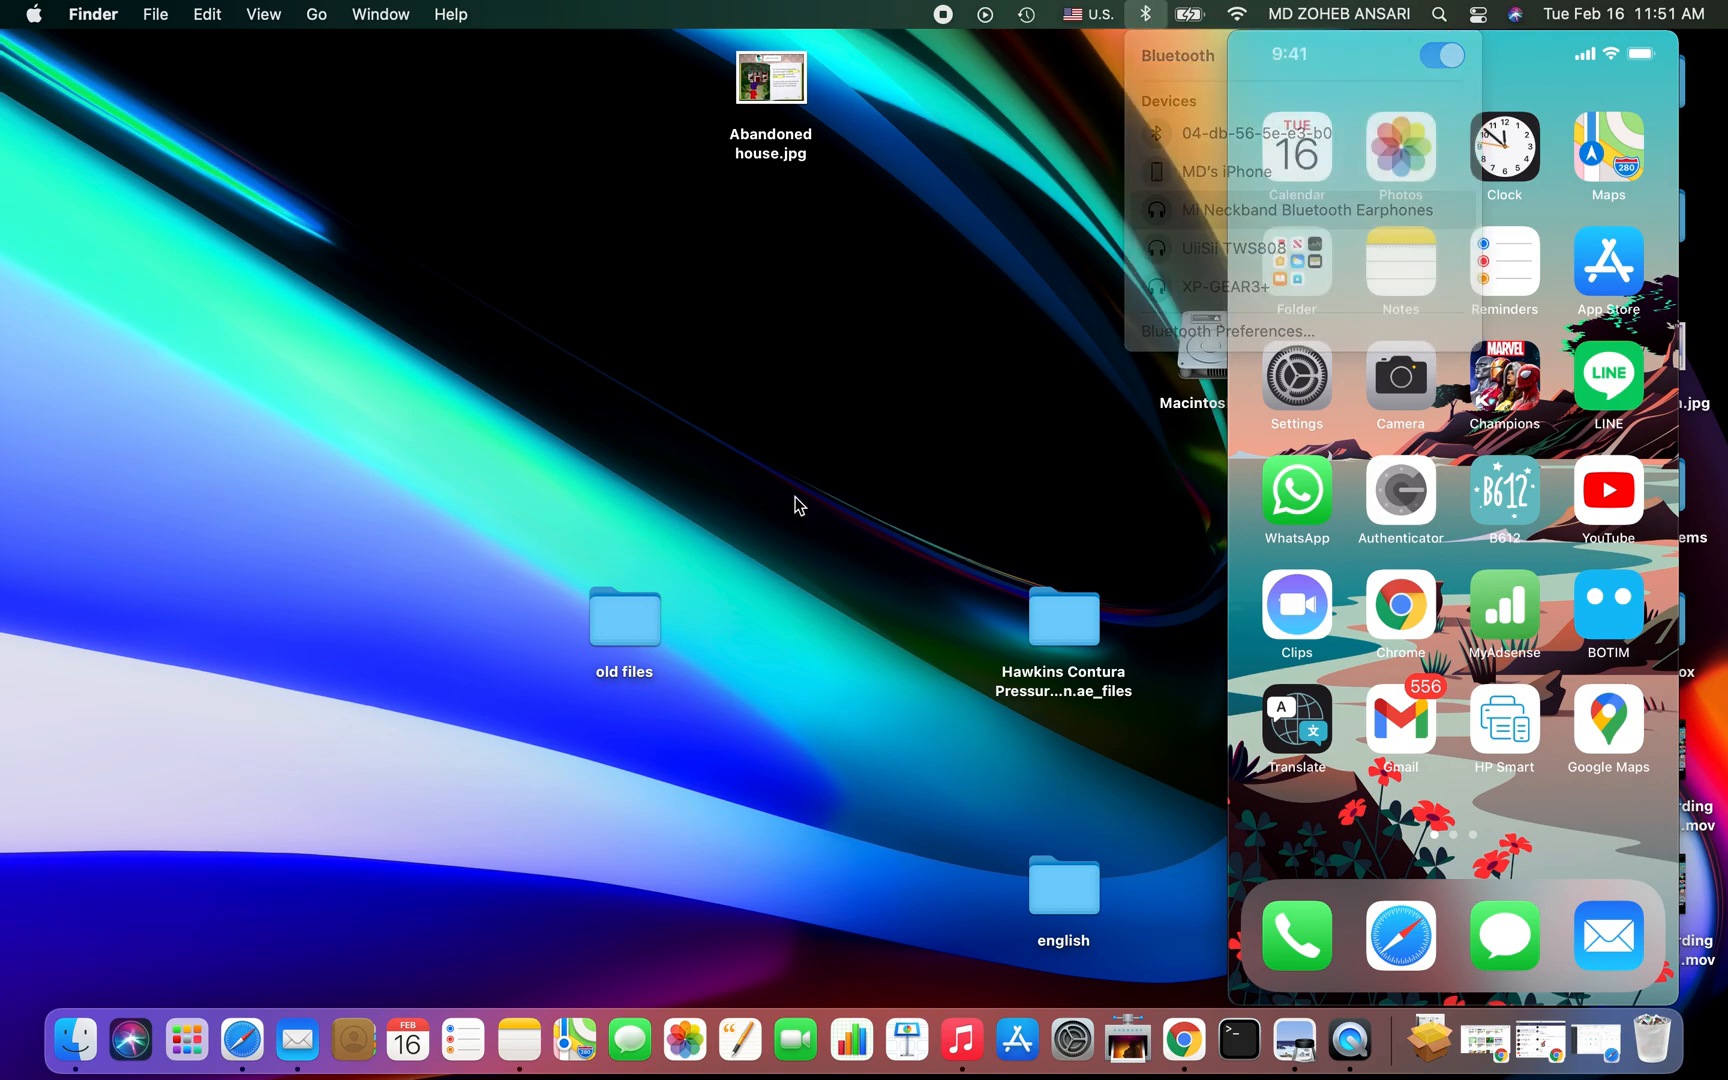
click(1146, 14)
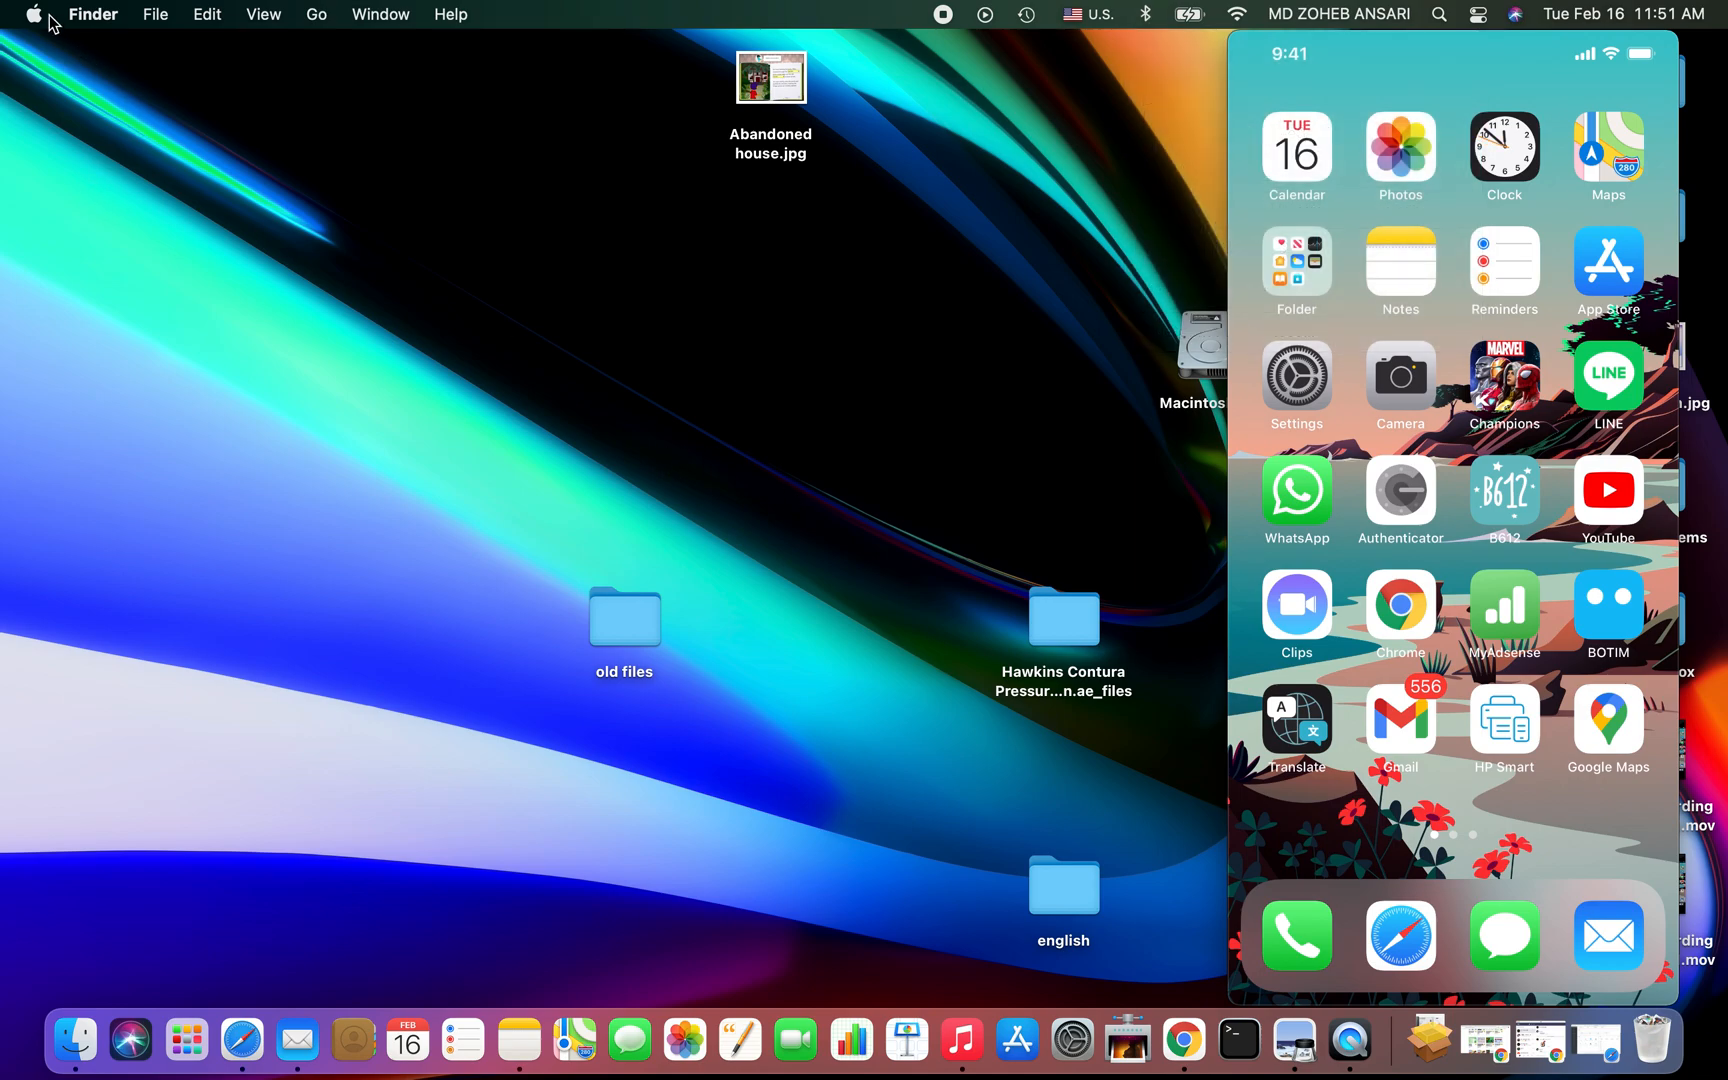
- Reach Sharing in System Preferences and select the Internet Sharing service (Wi-Fi to Bluetooth PAN)
click(34, 14)
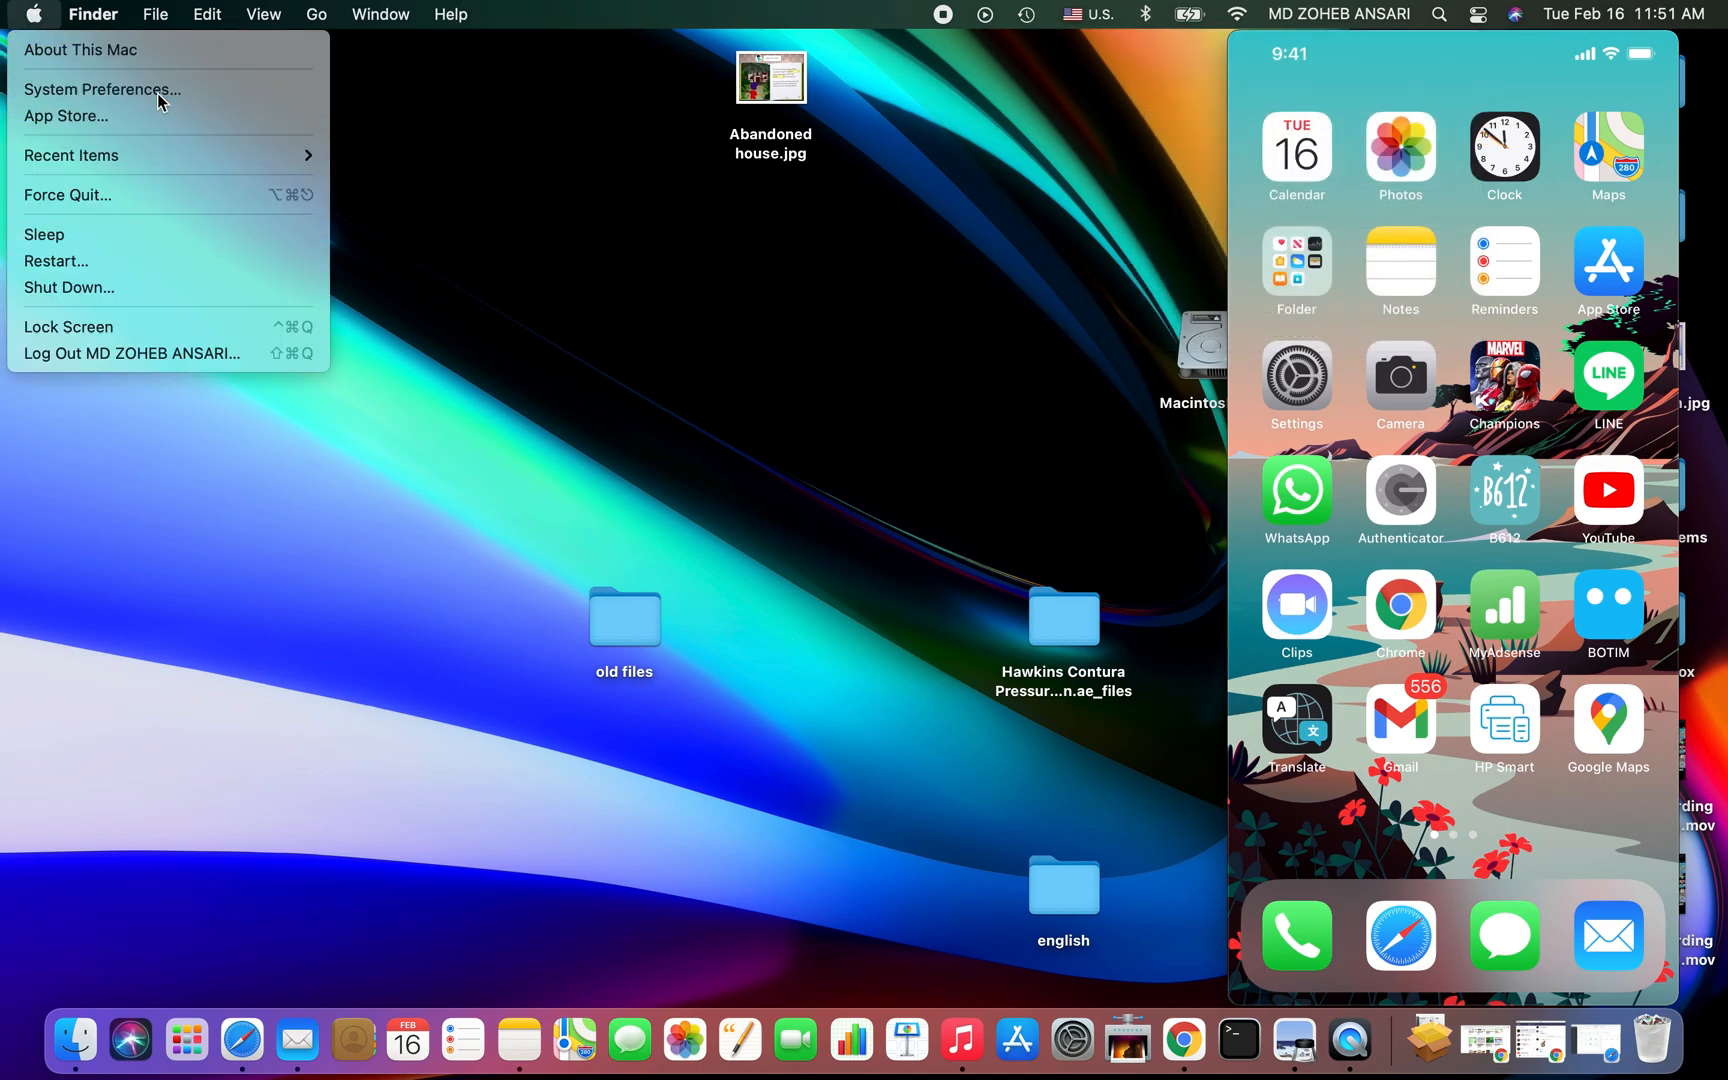
click(102, 90)
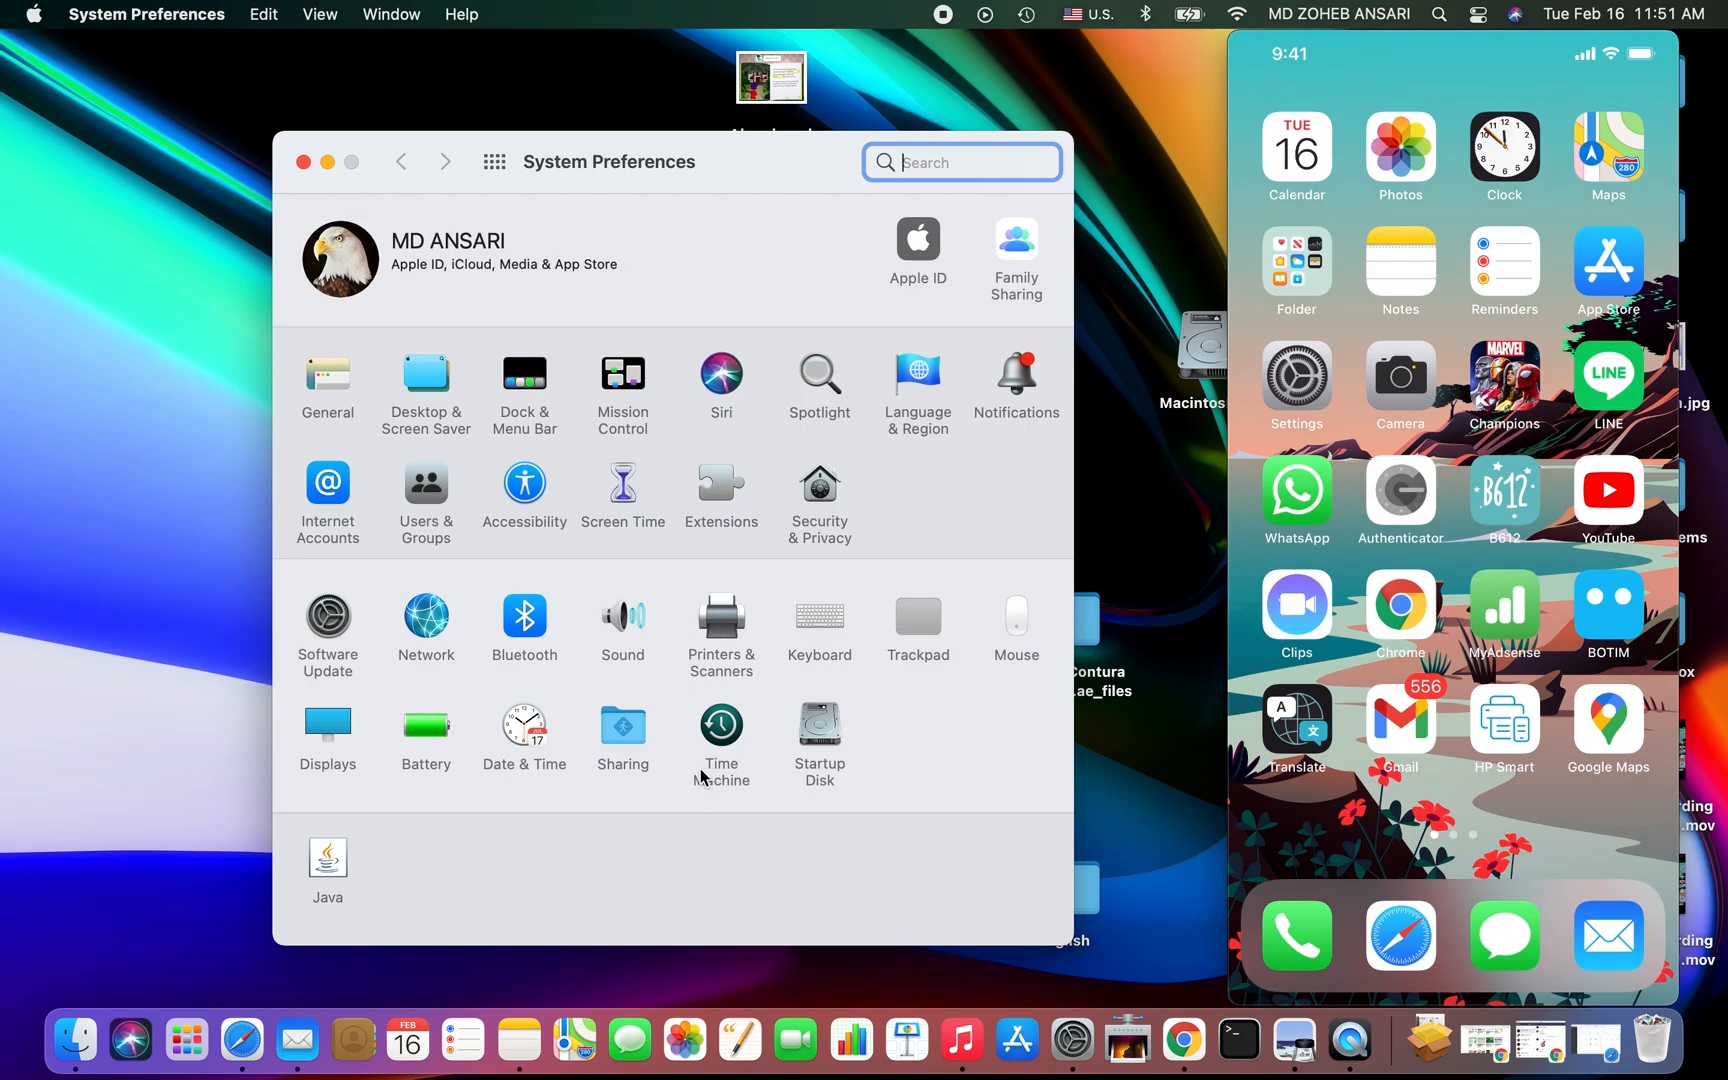
click(622, 732)
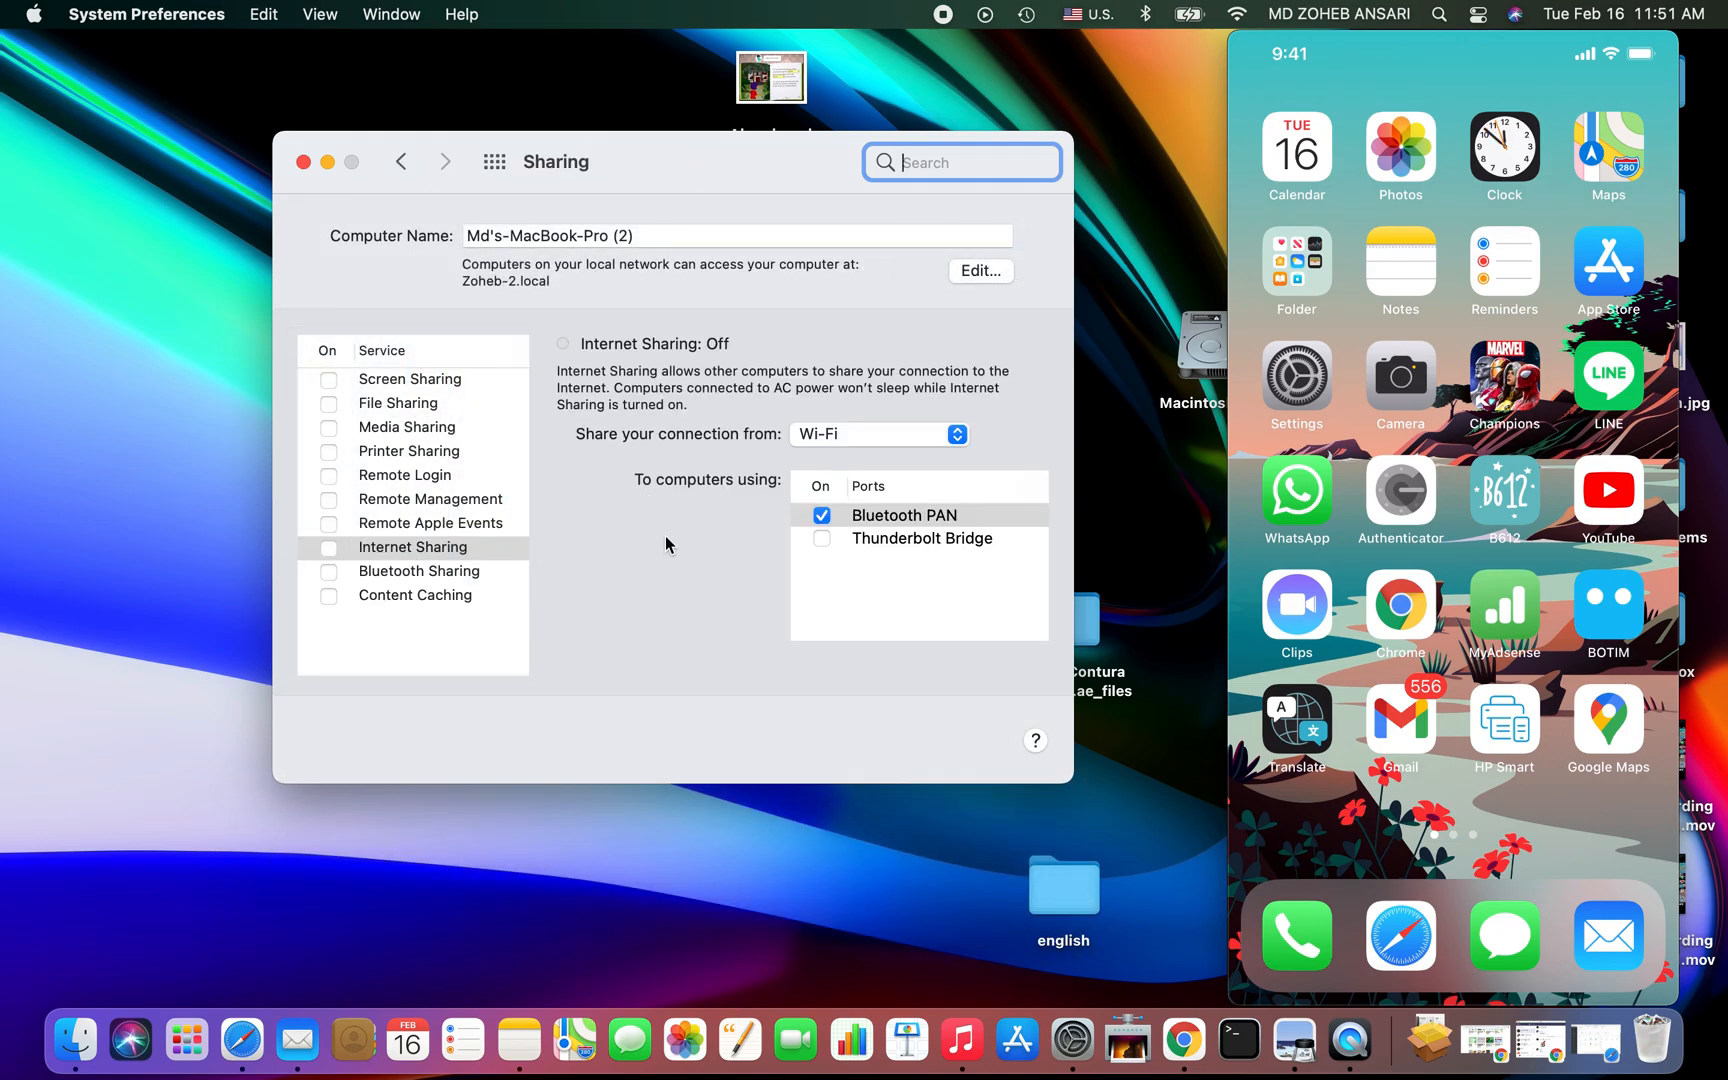
click(412, 546)
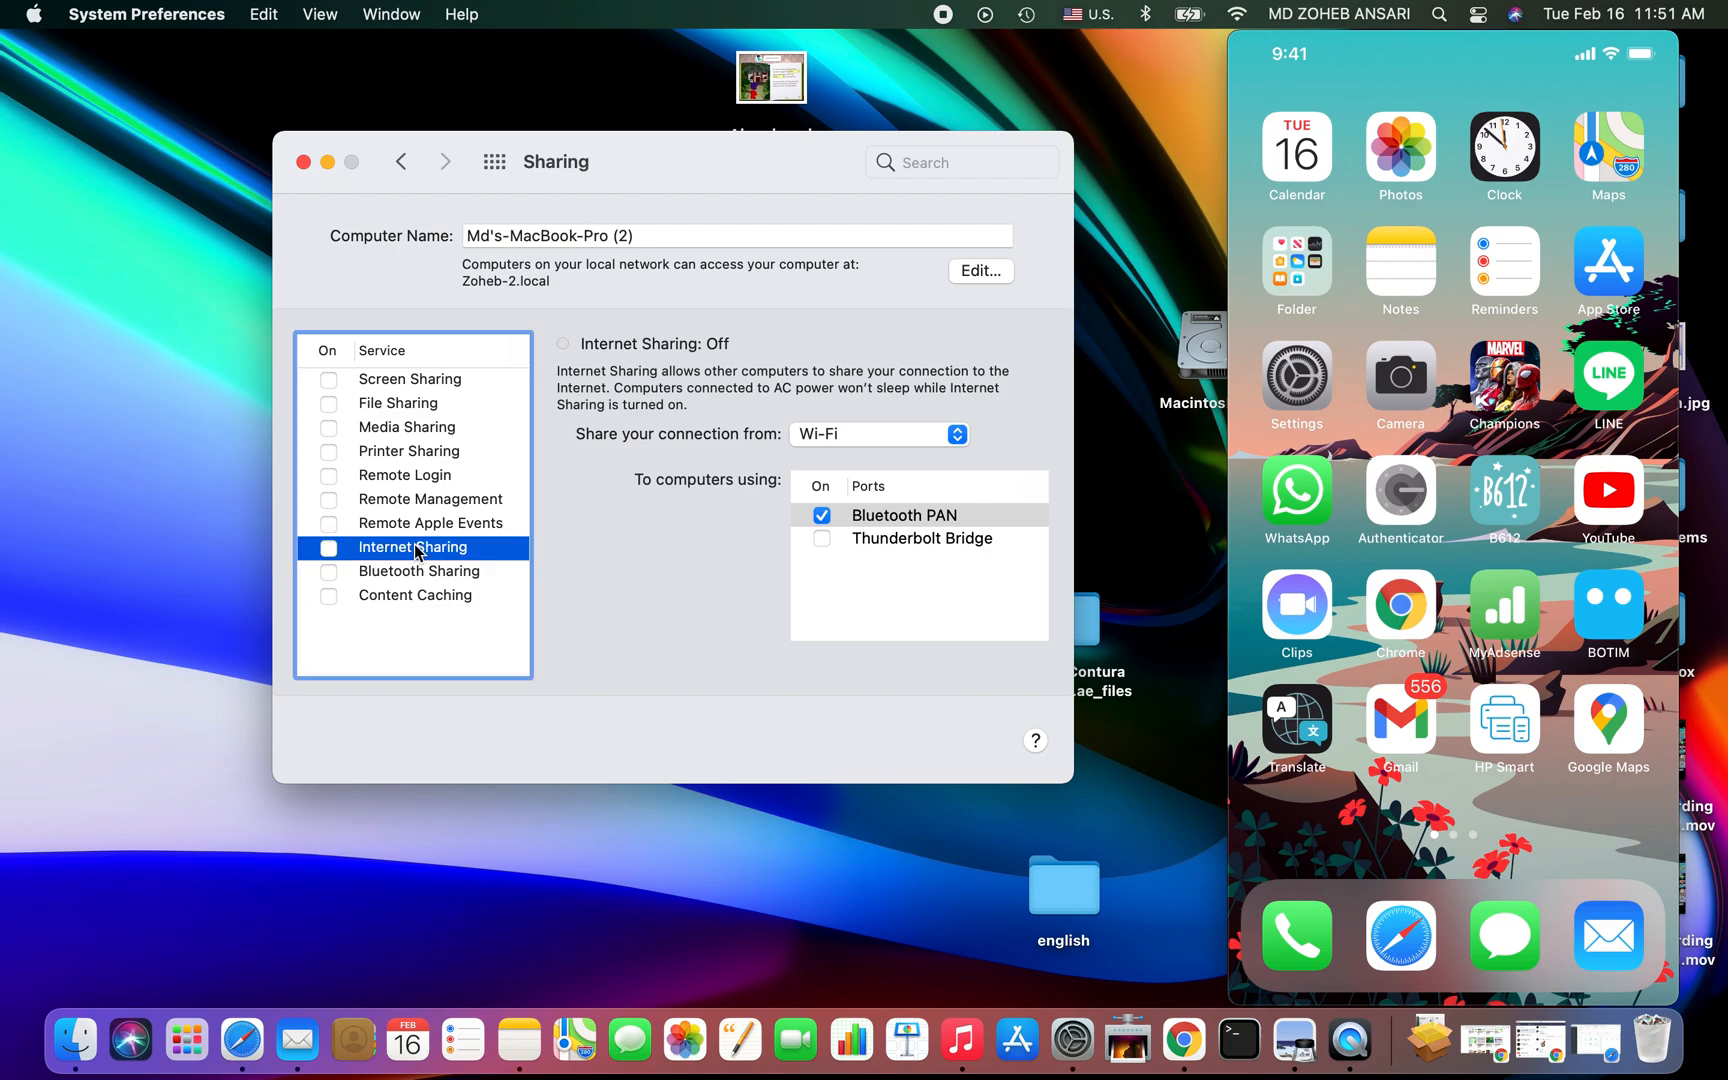
mouse_move(474, 552)
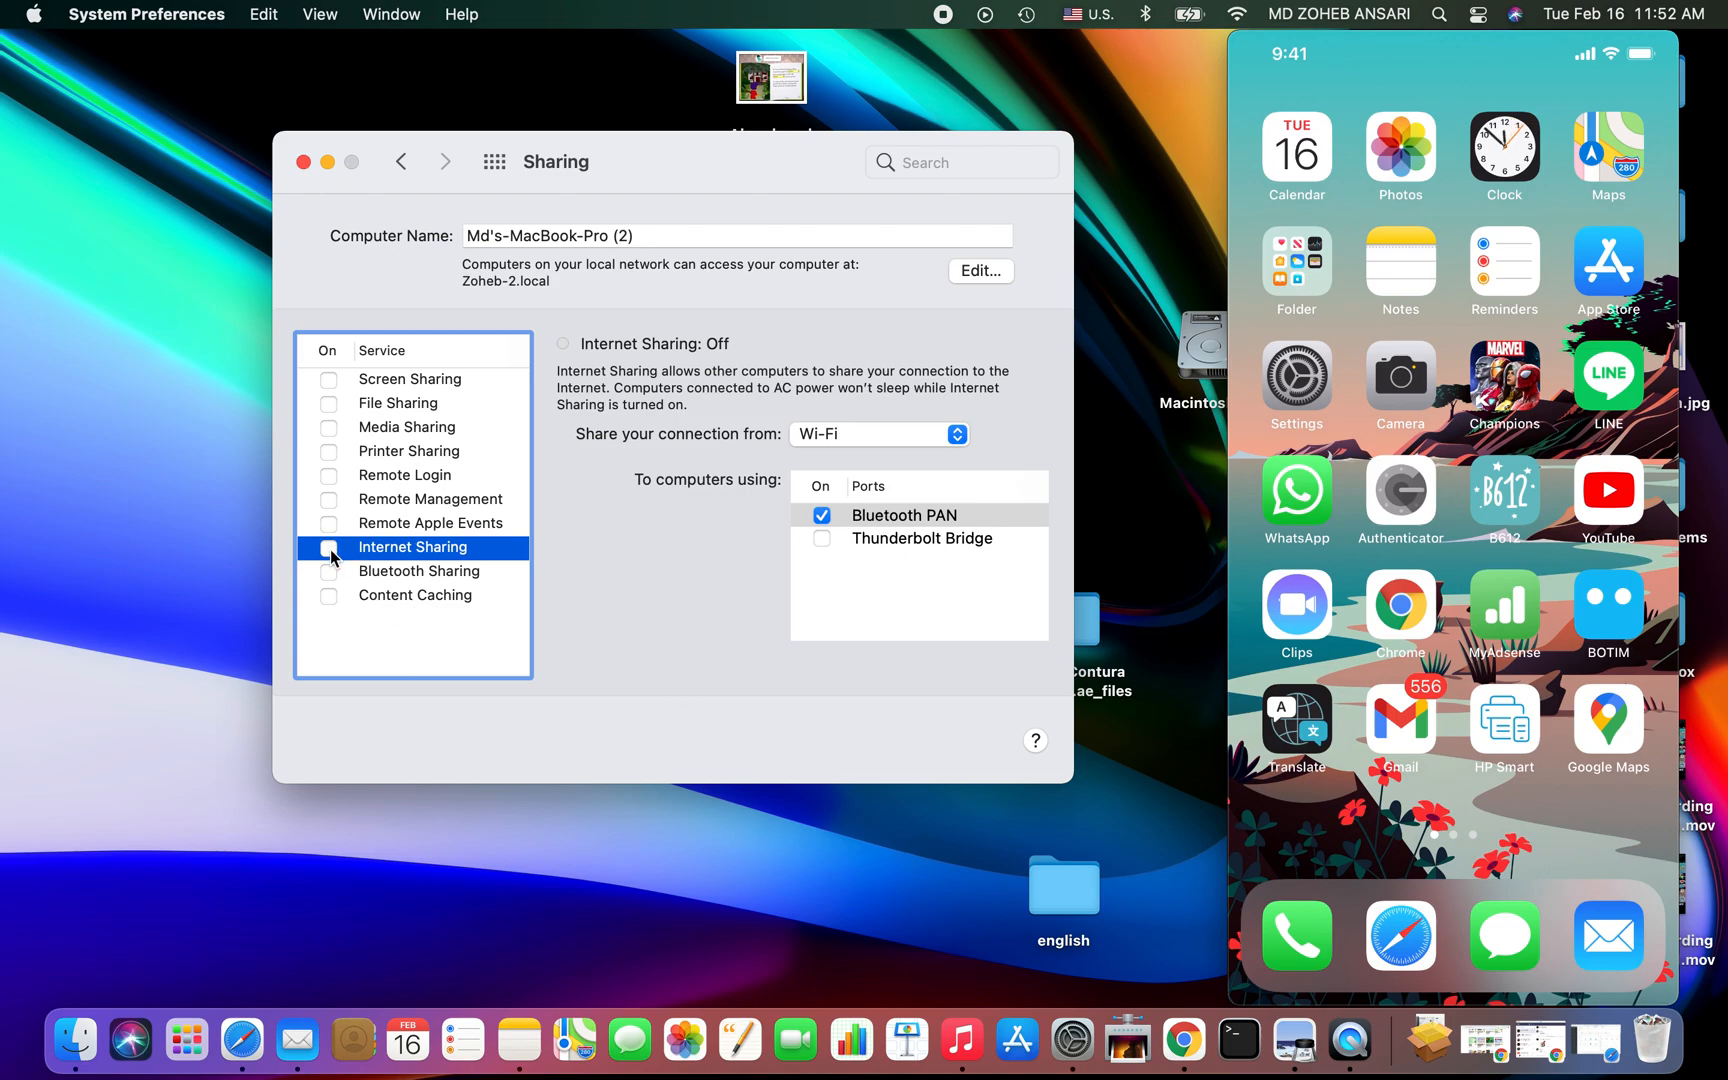
- Enable Internet Sharing and confirm Start in the prompt
click(328, 546)
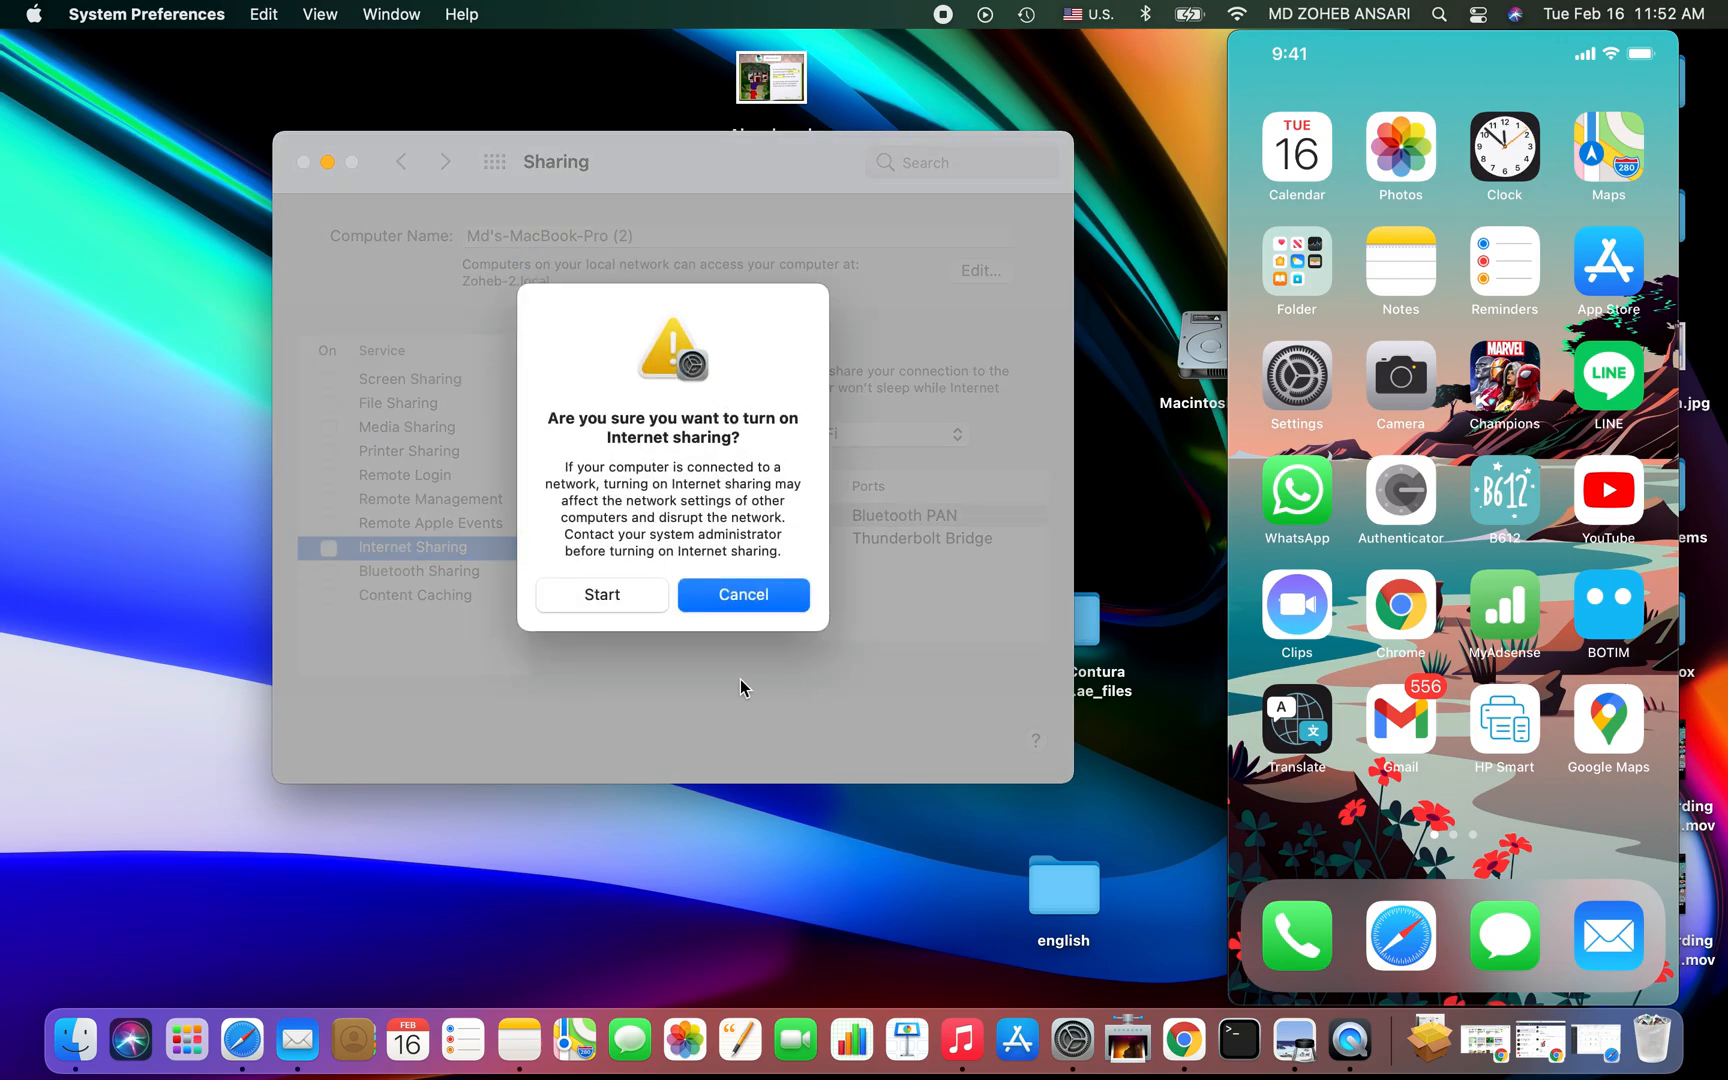
click(602, 594)
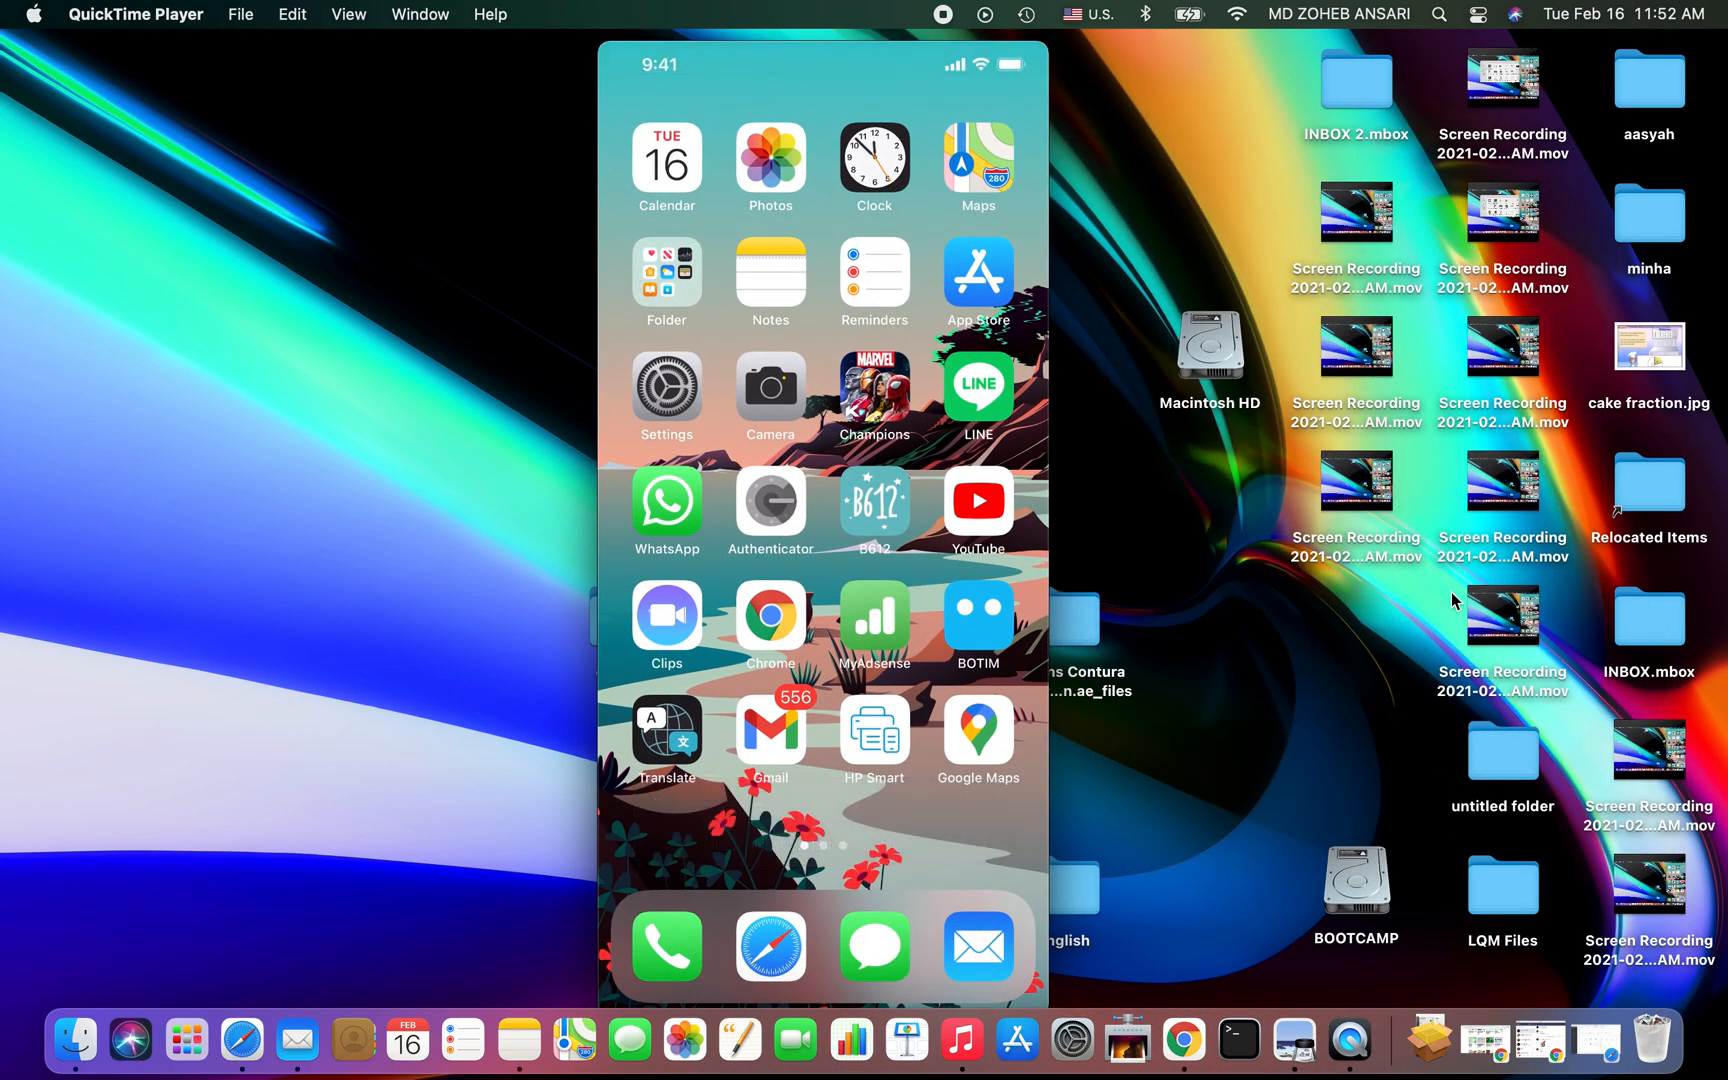
mouse_move(1362, 592)
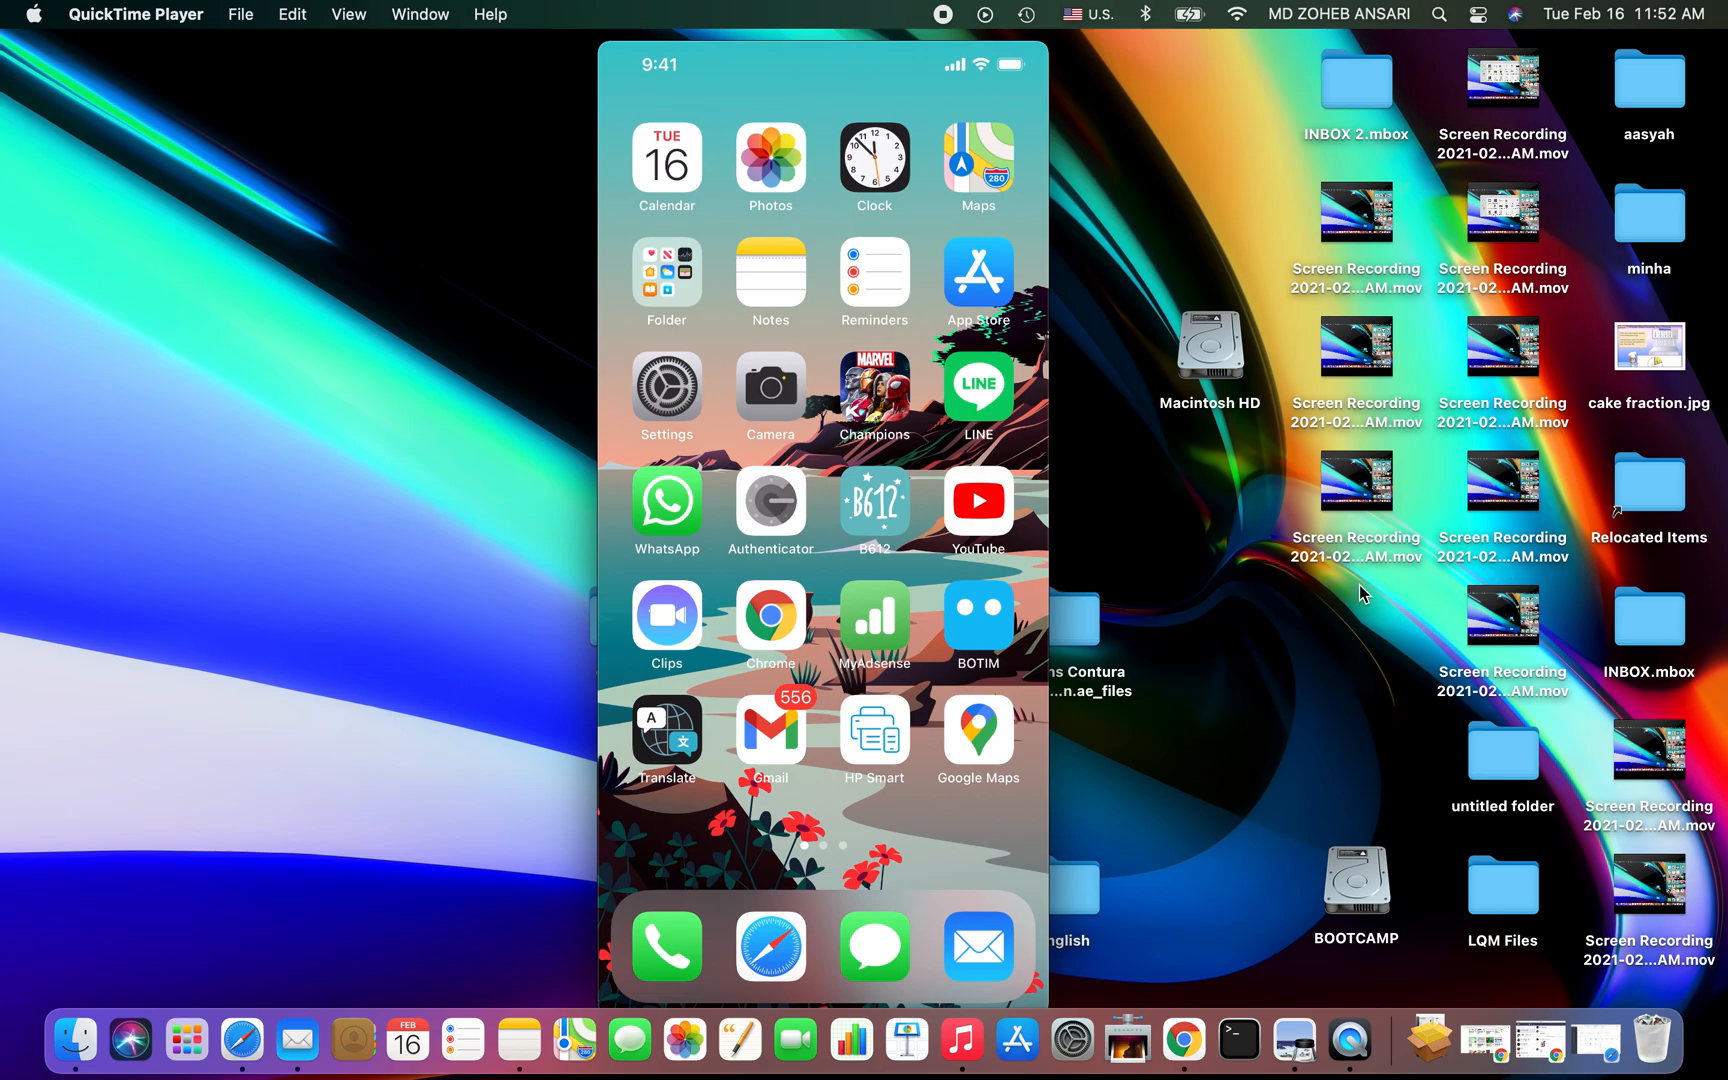
- On the mirrored iPhone, switch Wi-Fi off, then switch Cellular Data off
click(666, 392)
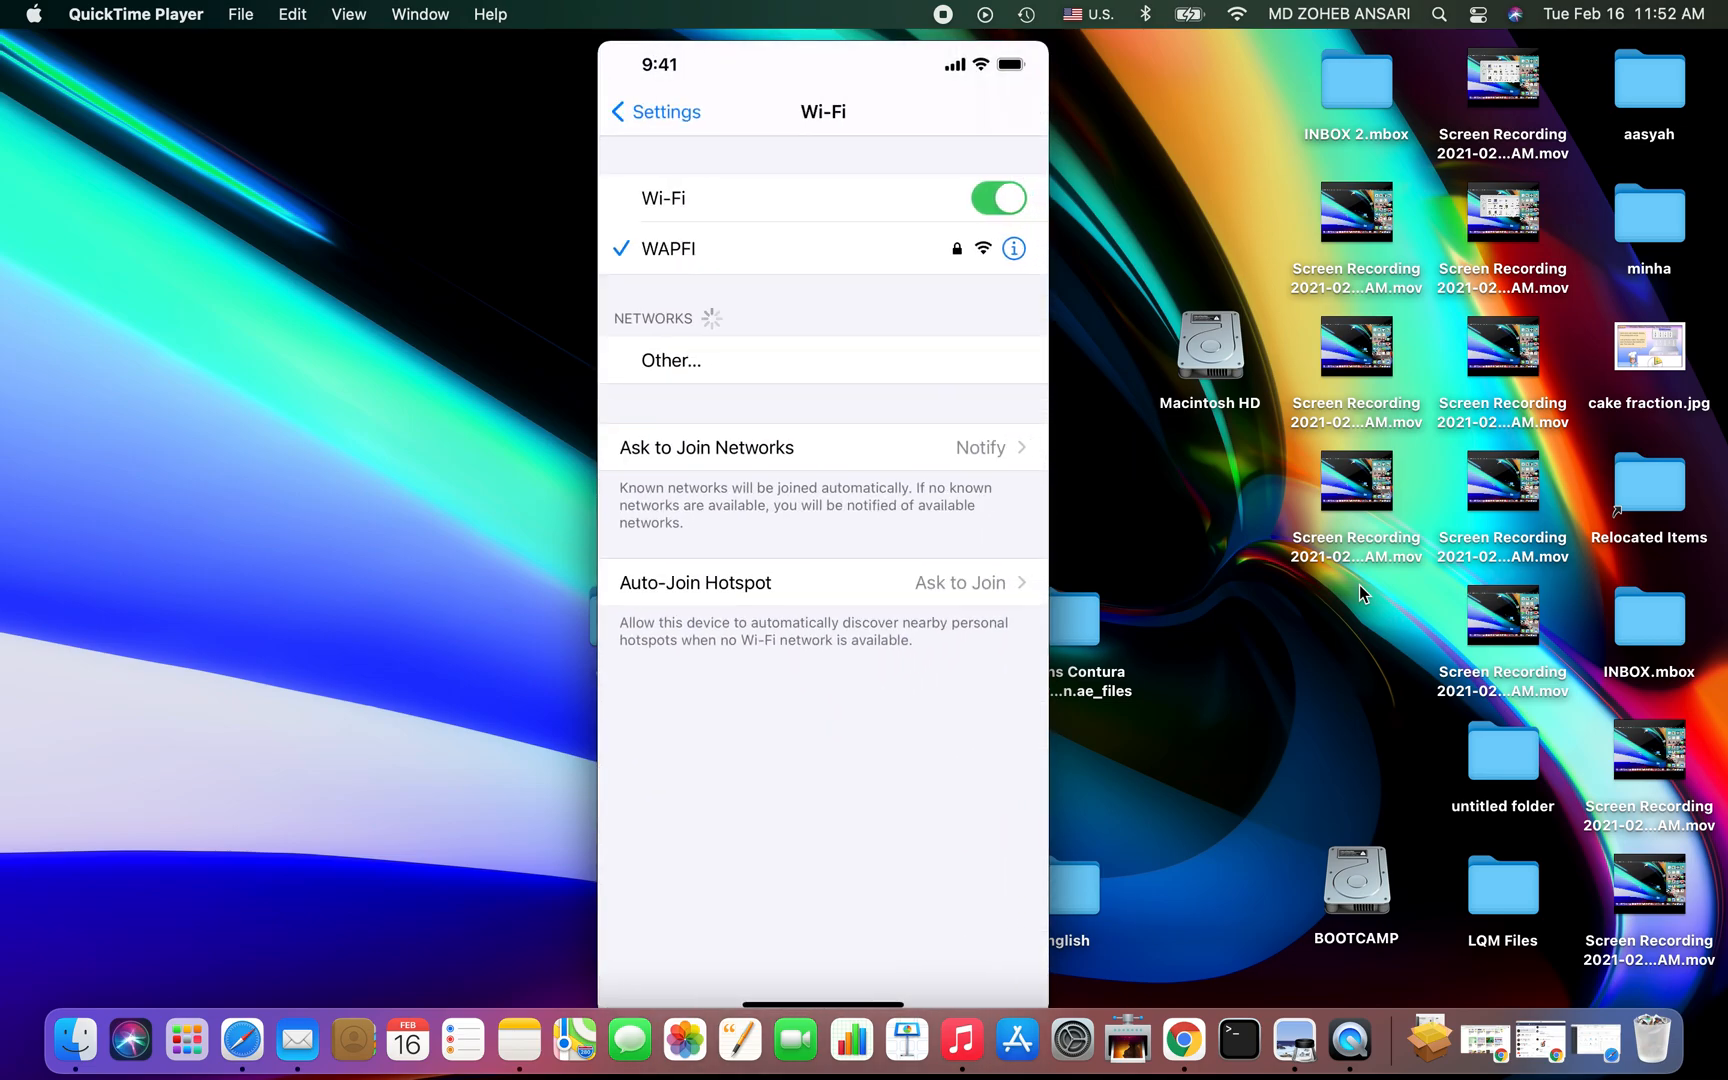
click(996, 198)
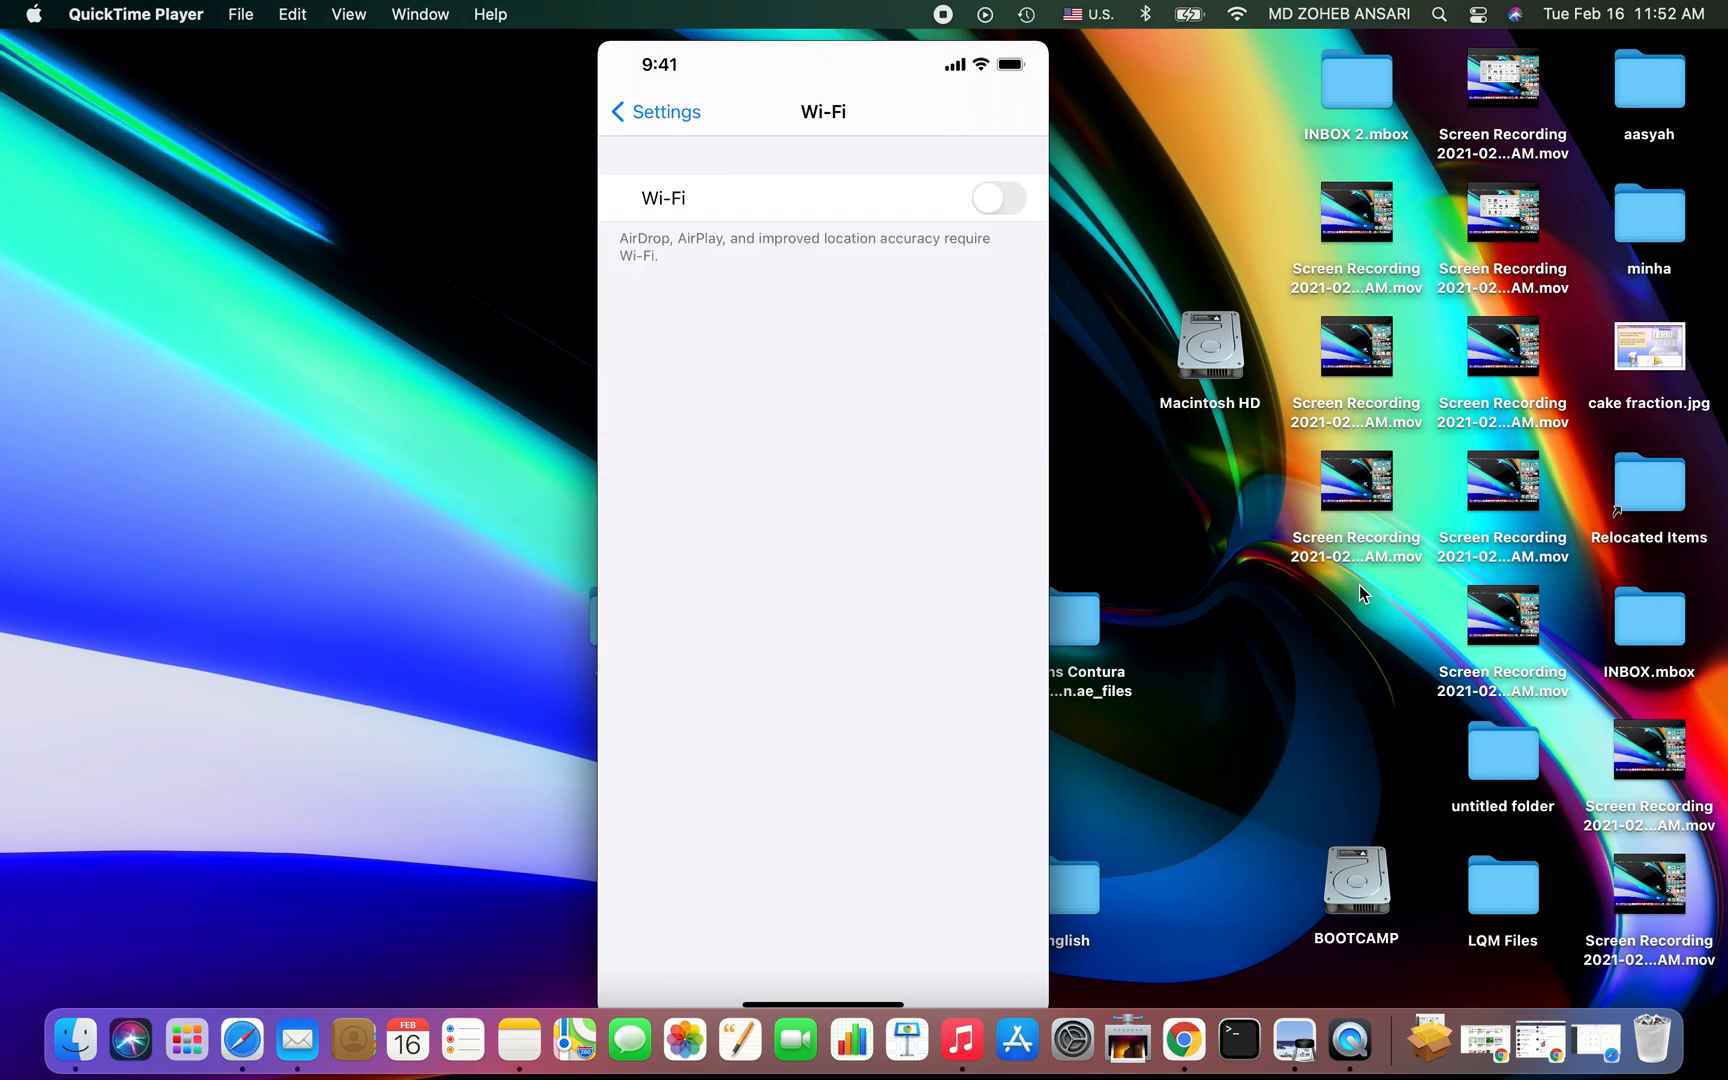
click(654, 112)
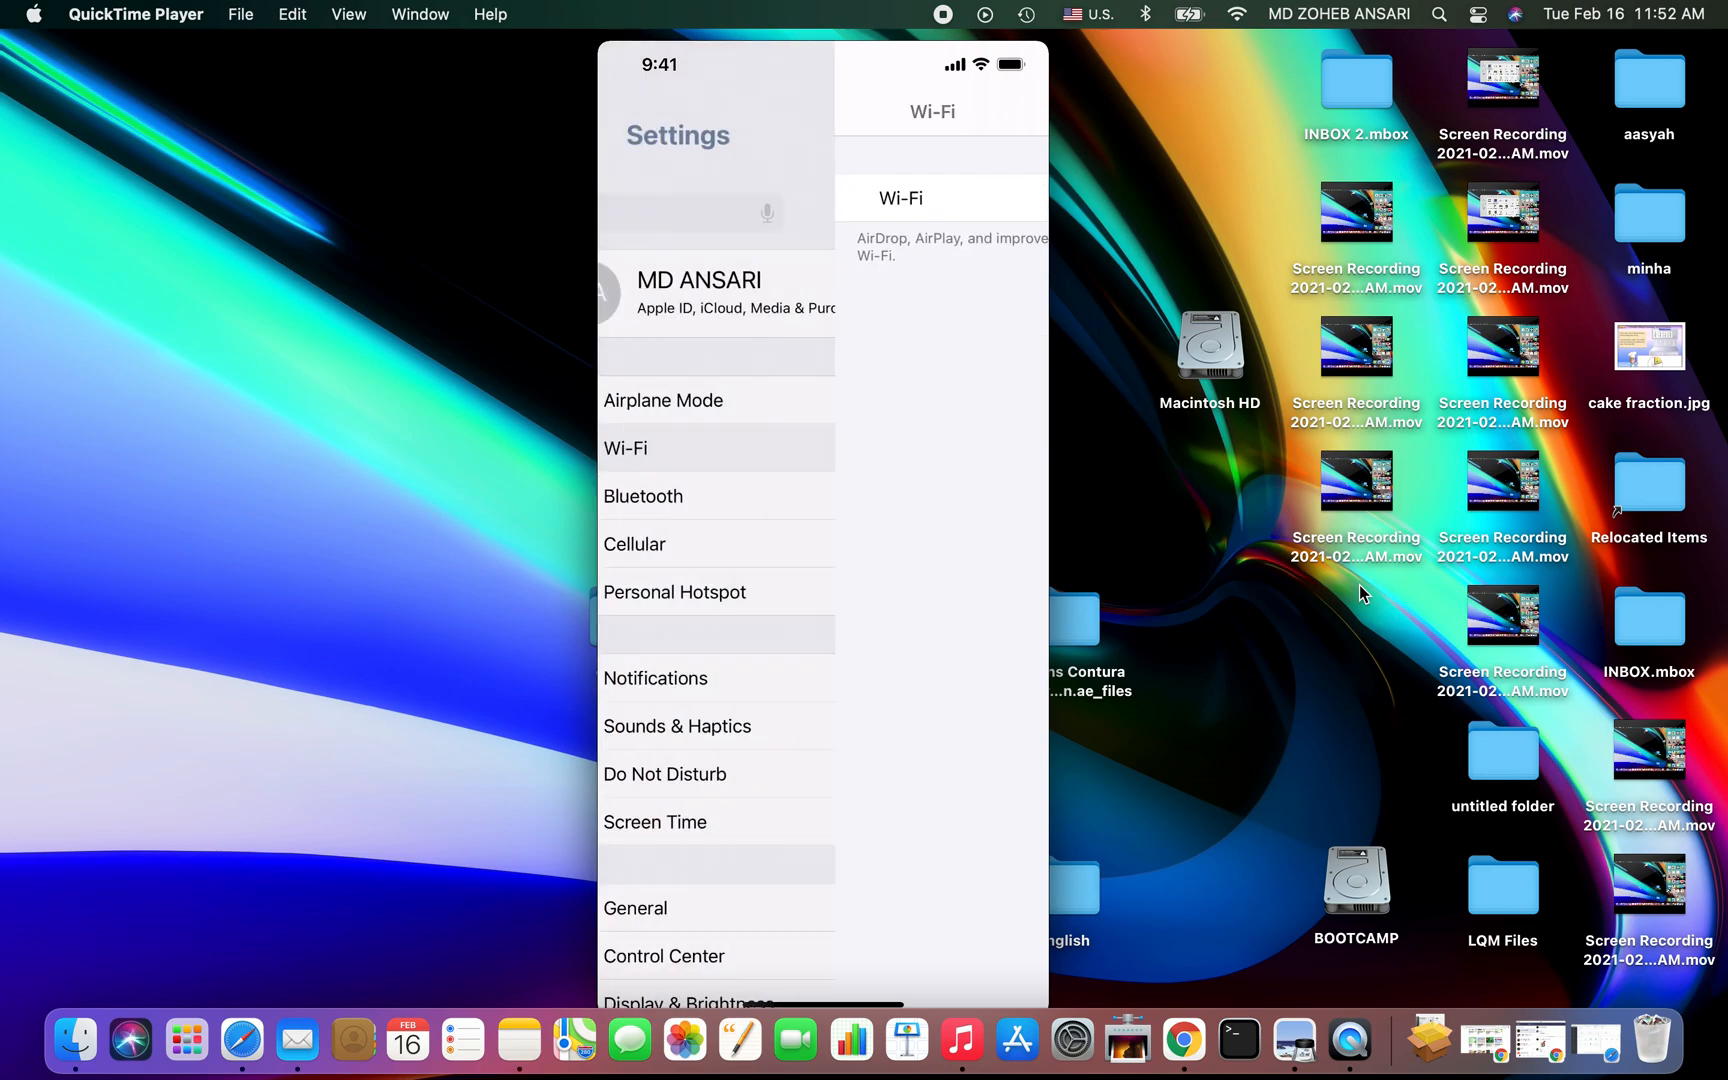
click(634, 544)
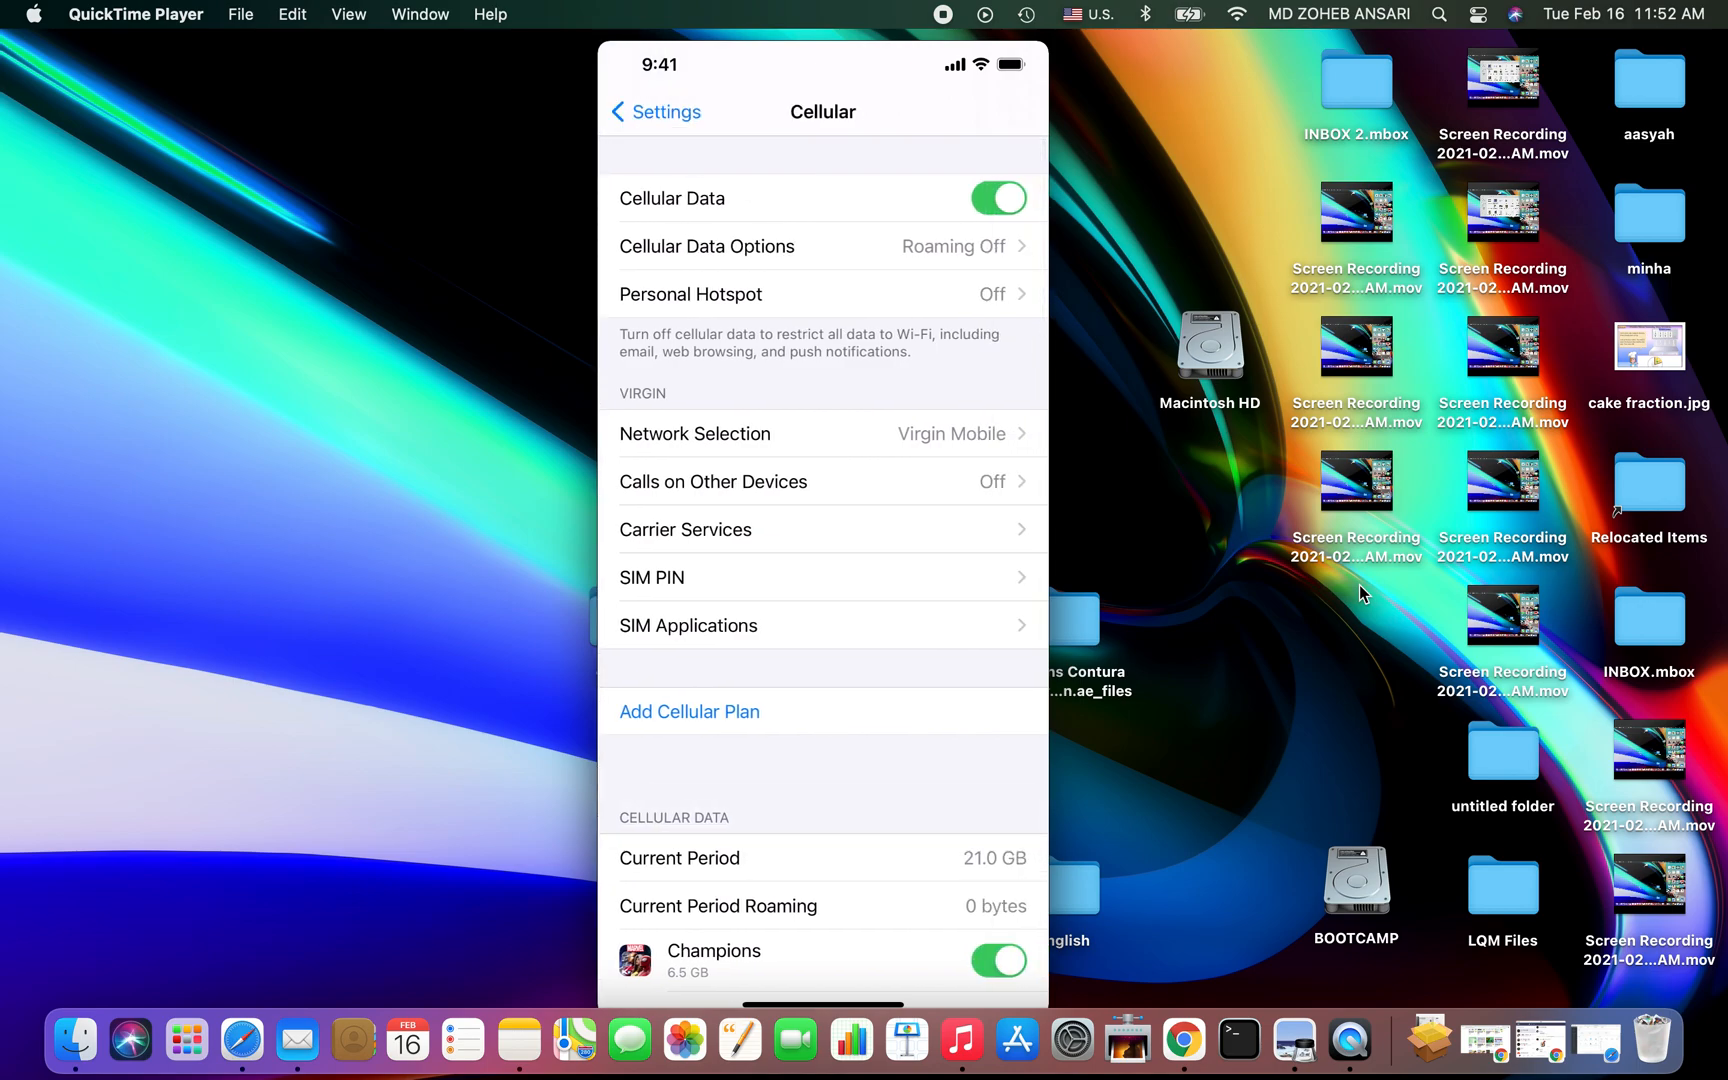
click(654, 112)
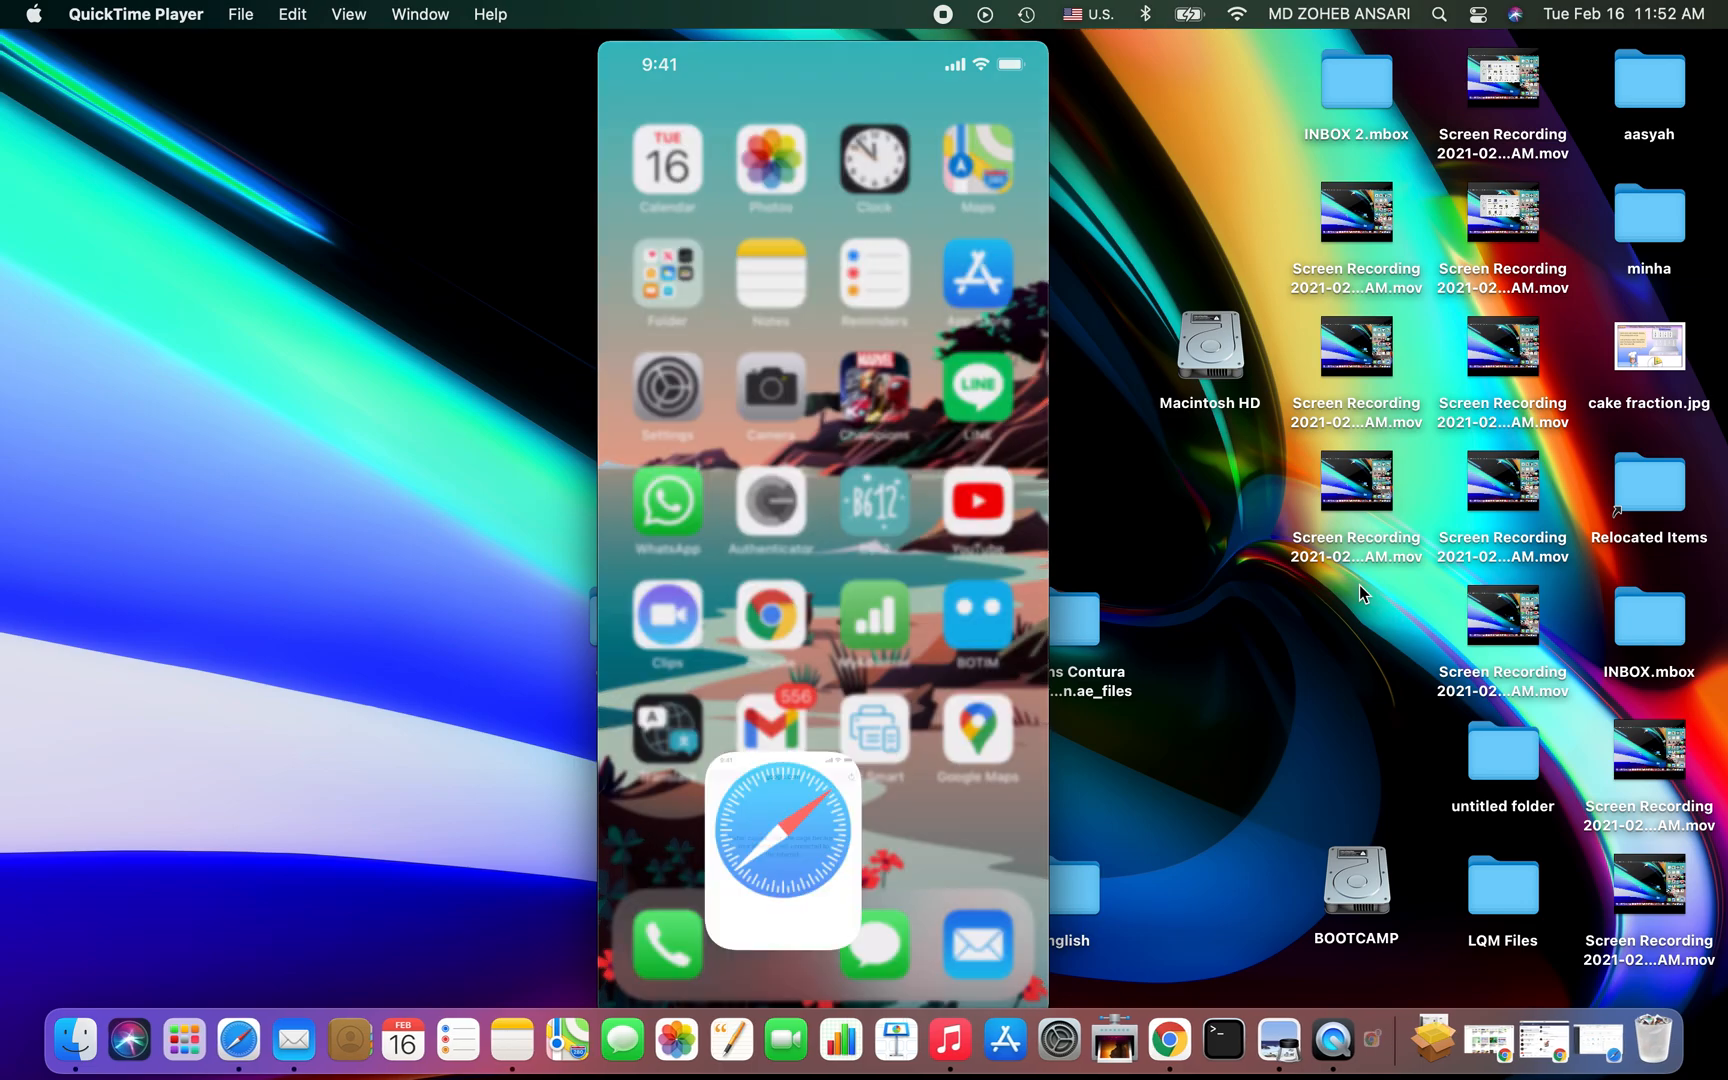
- Try Safari, accept the 'Cellular Data is Turned Off' alert, and return to iPhone Settings
click(782, 832)
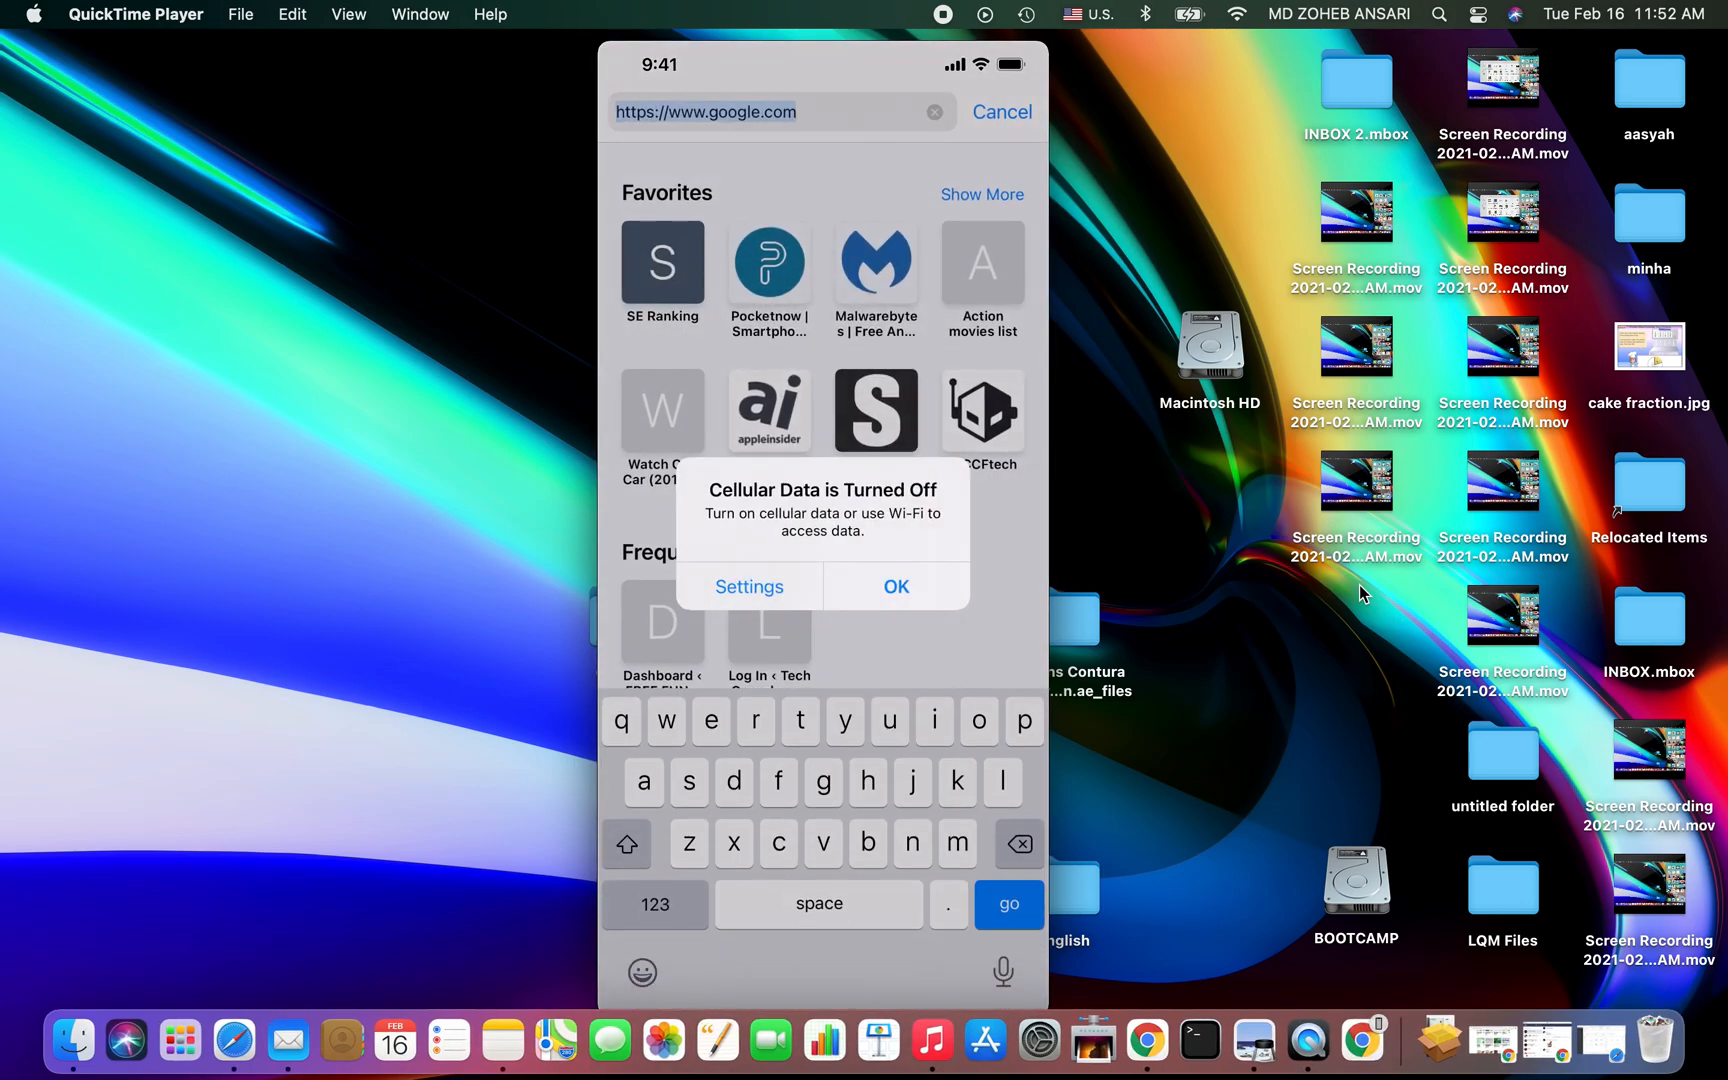
click(894, 586)
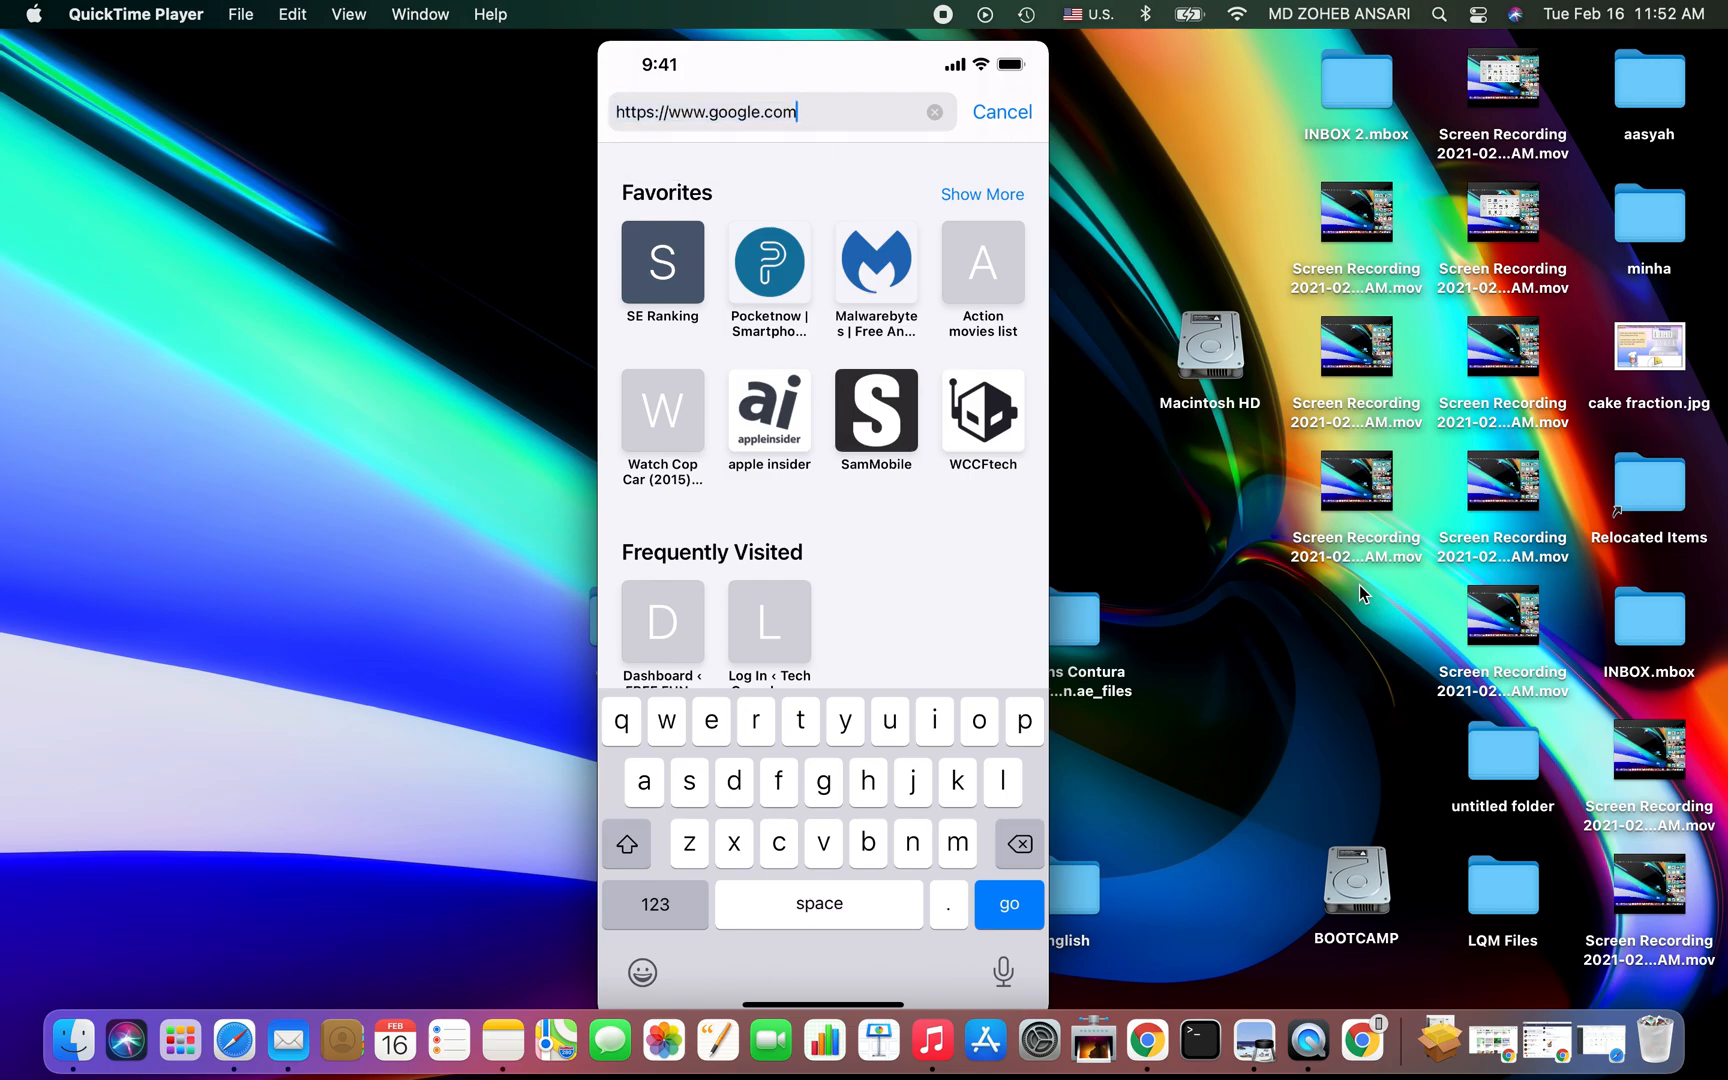
click(1006, 904)
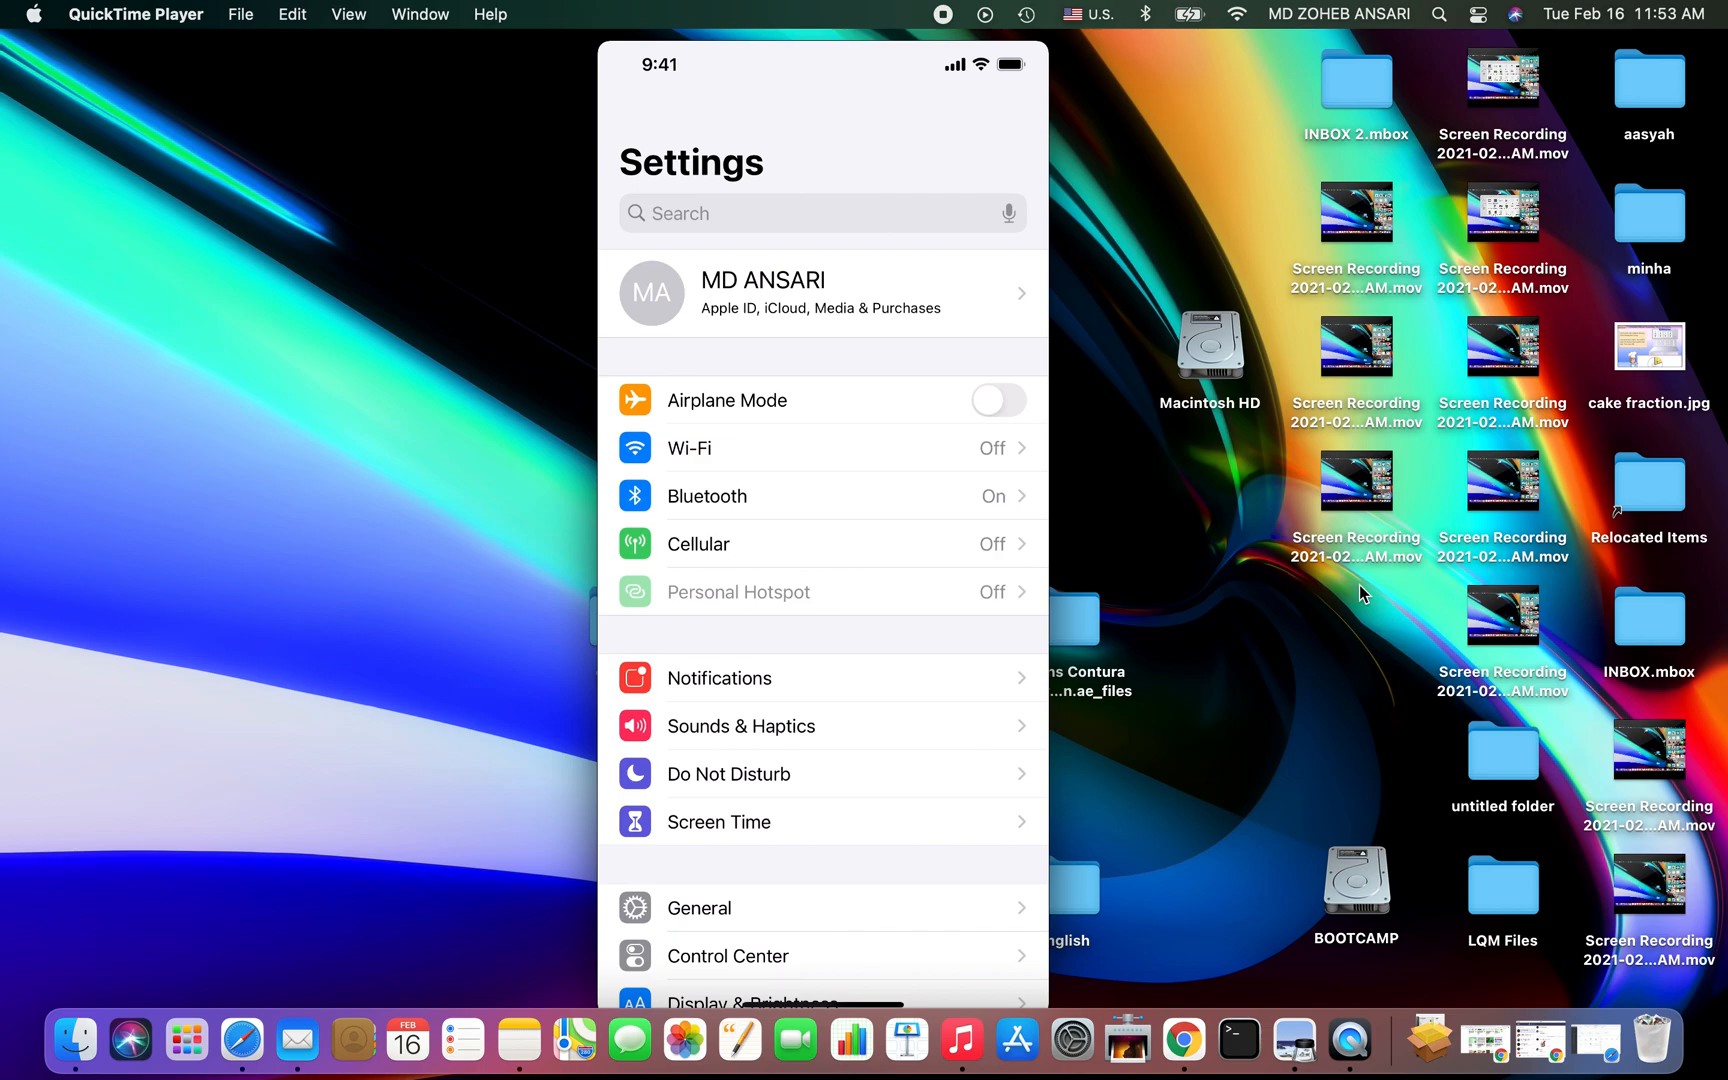
- Toggle the iPhone's Bluetooth off and on again, then go back to the home screen
click(706, 494)
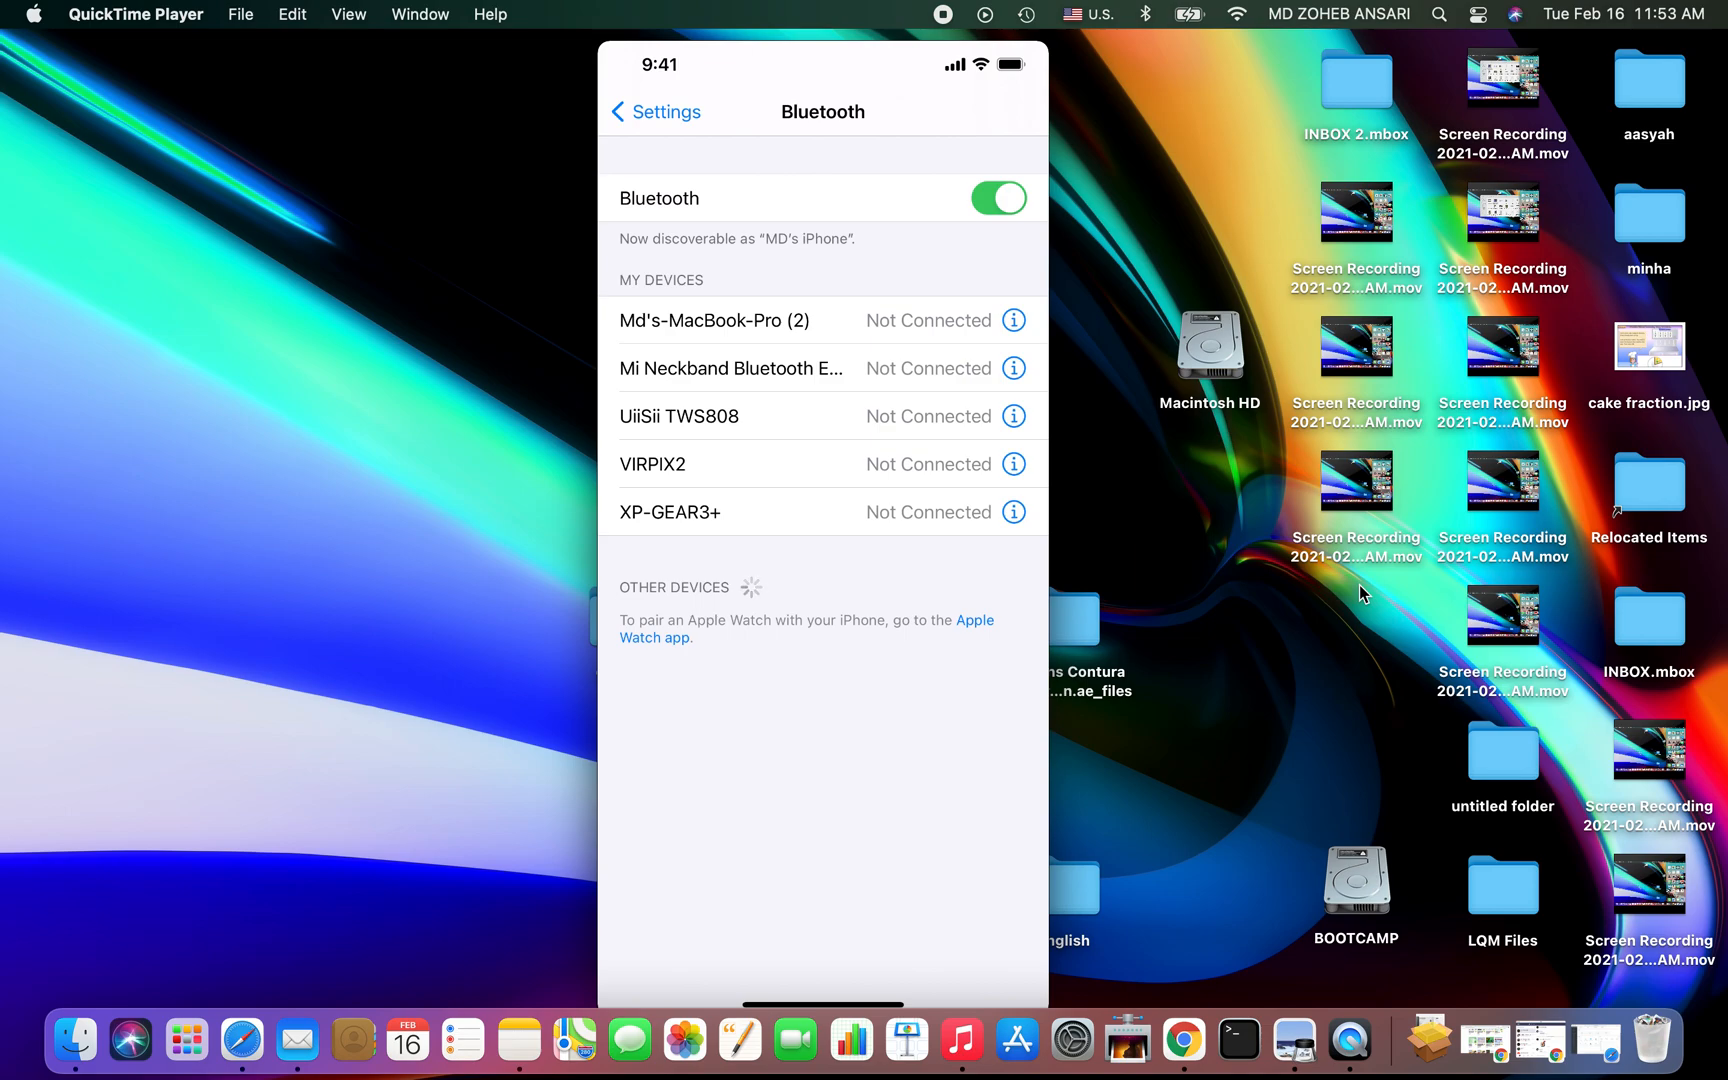
click(998, 198)
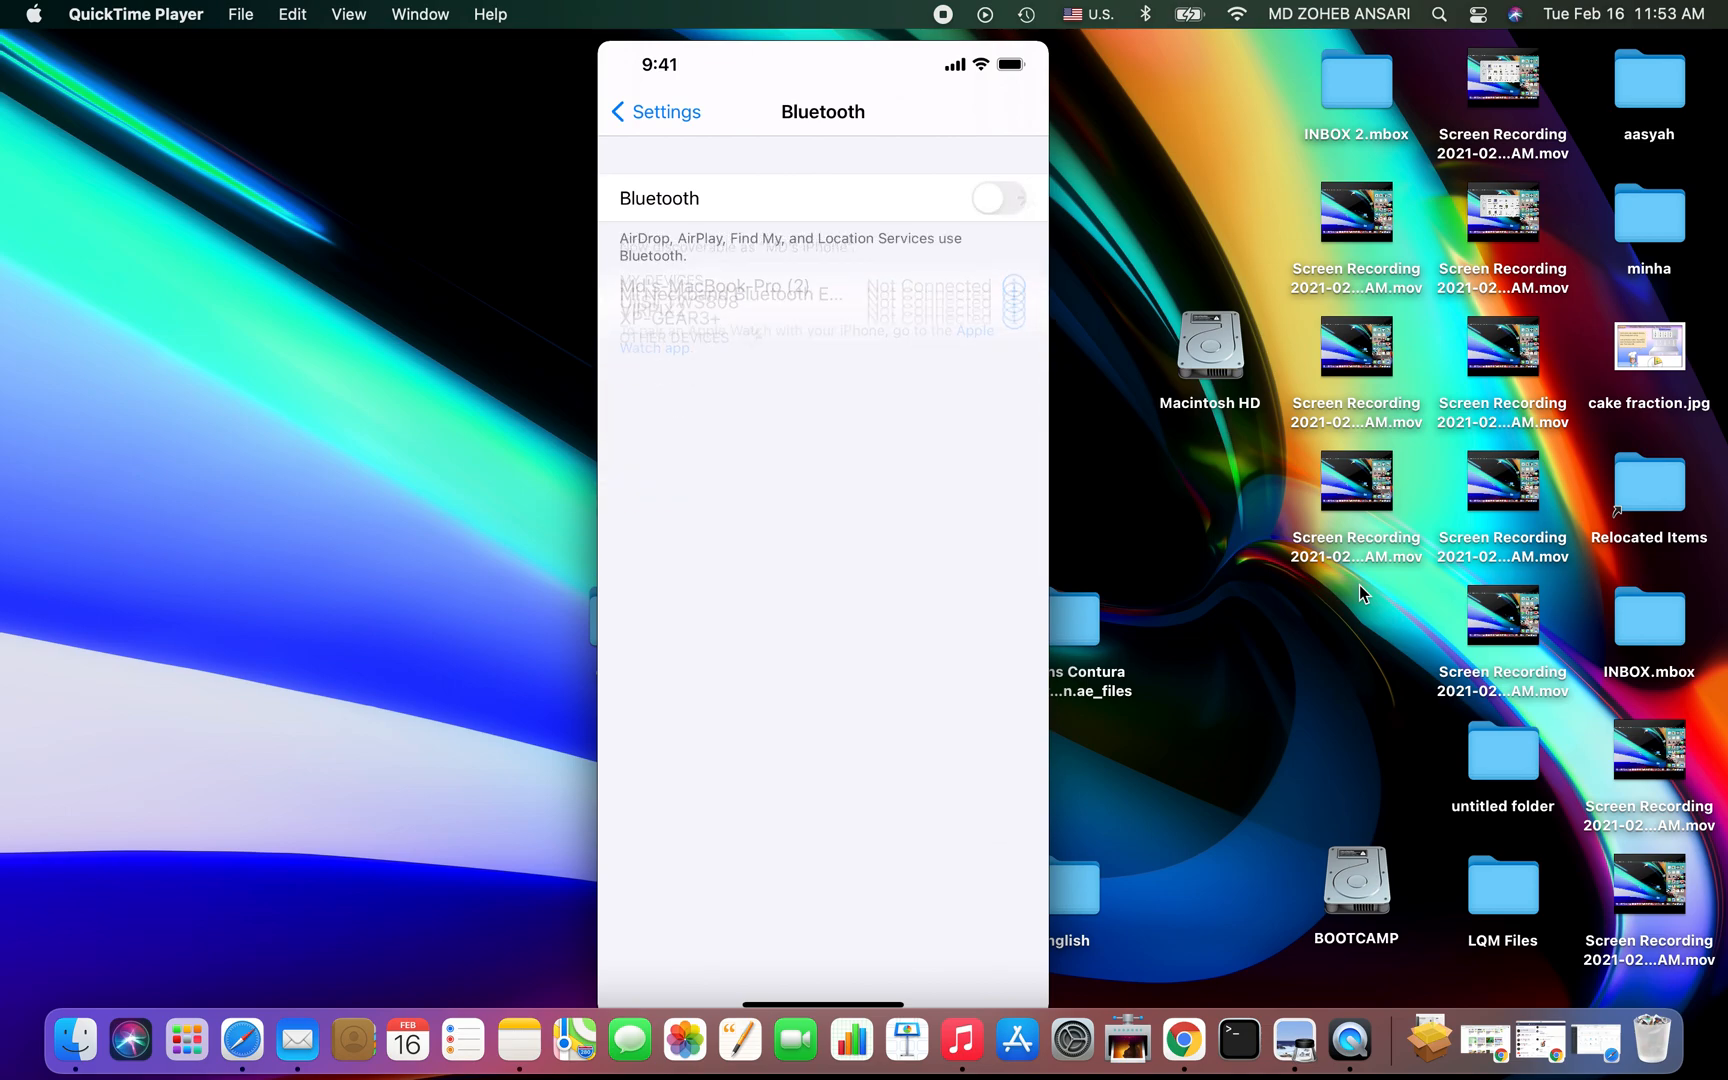
click(998, 198)
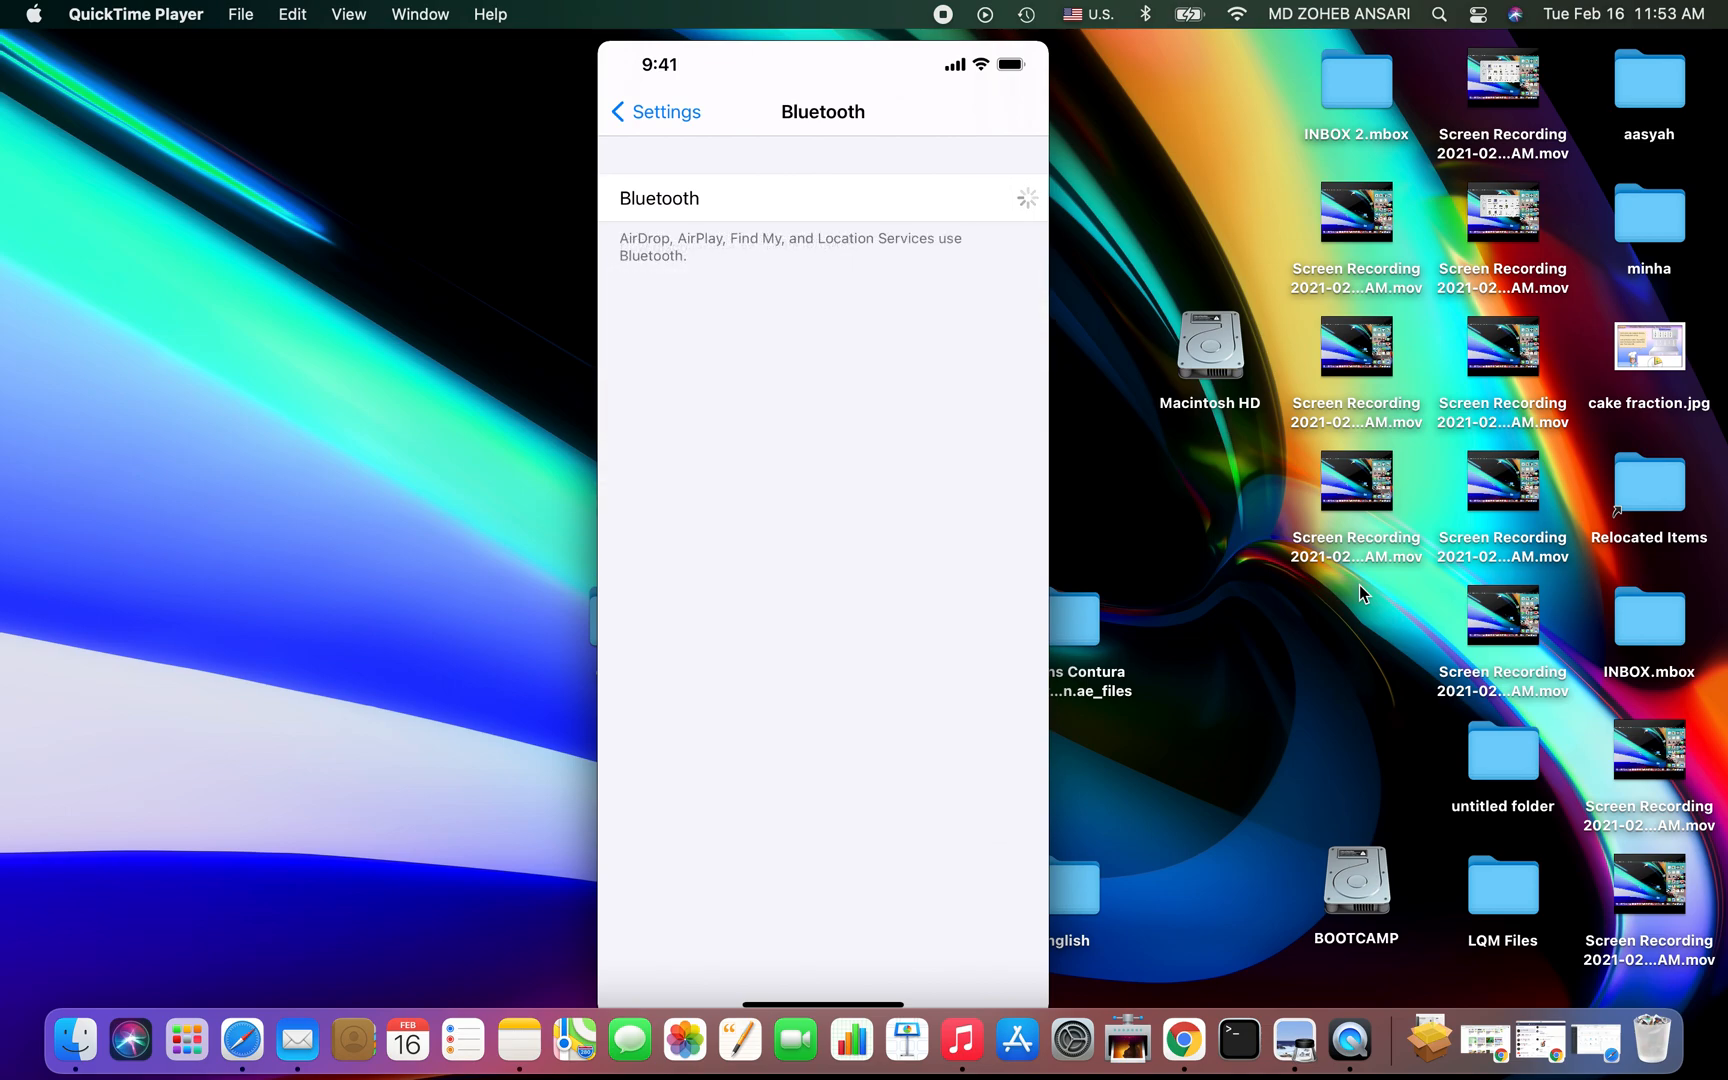
click(998, 198)
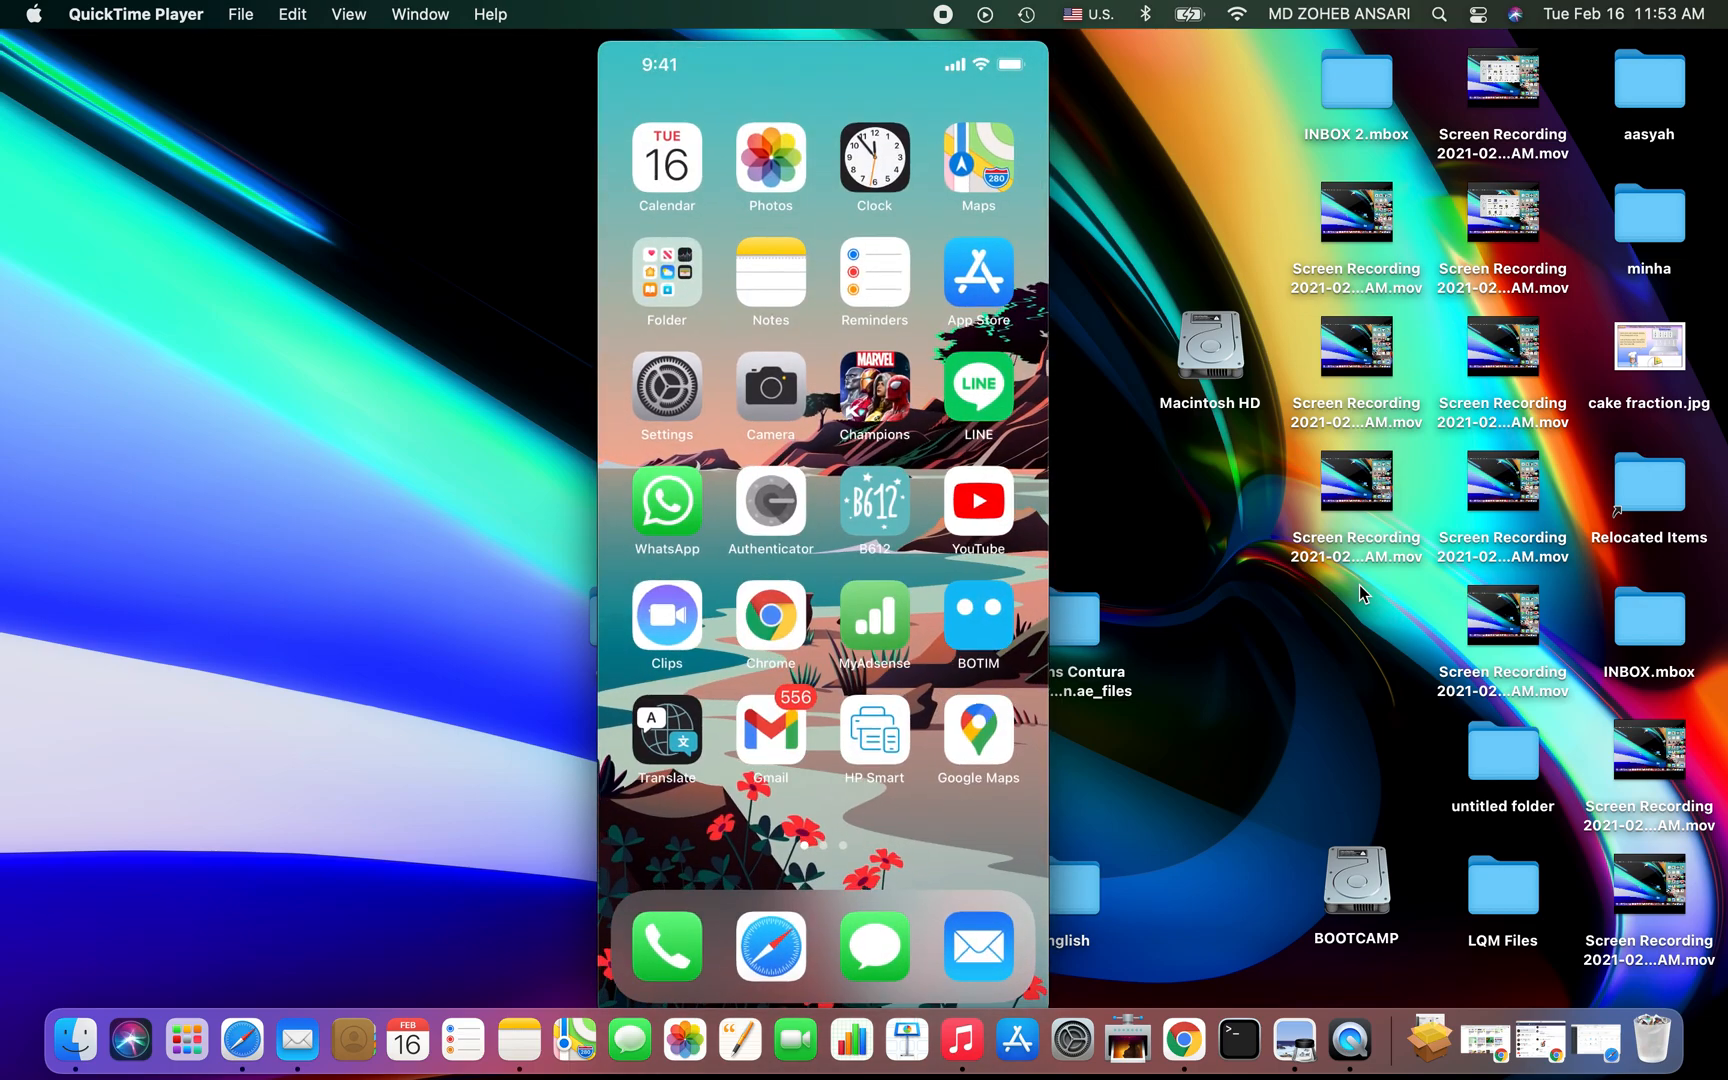
click(768, 946)
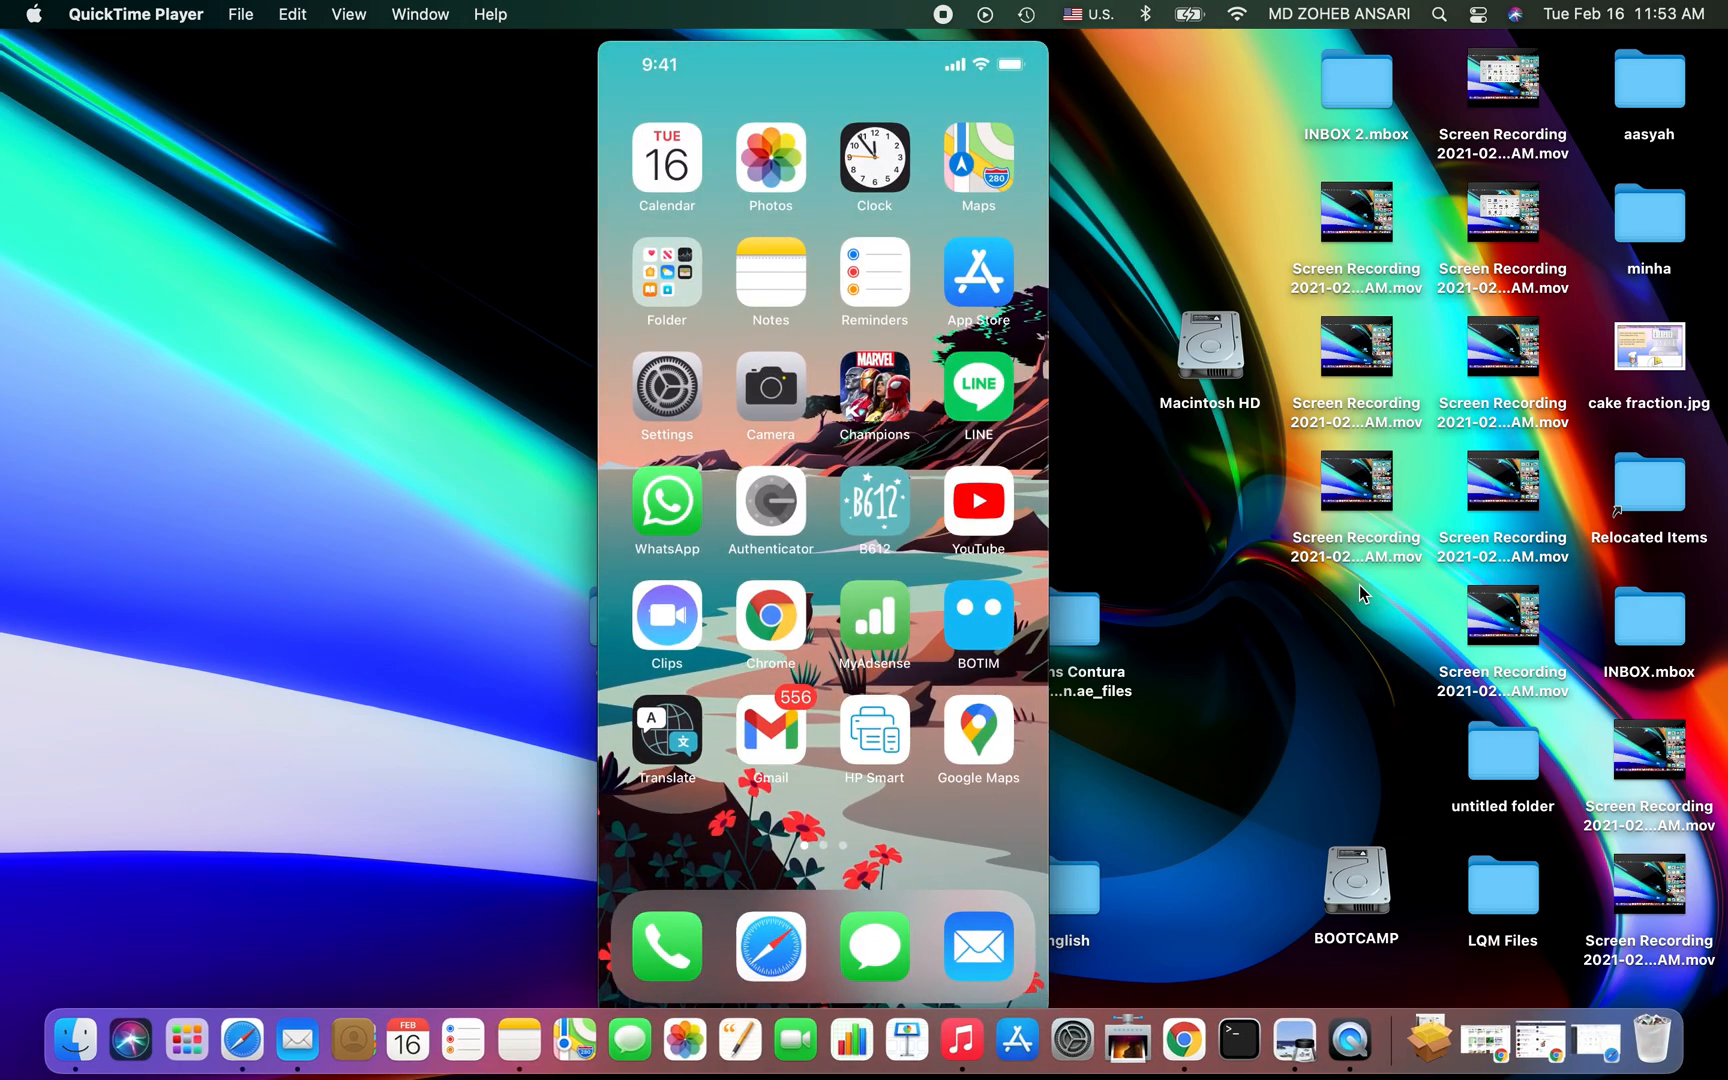
mouse_move(1126, 482)
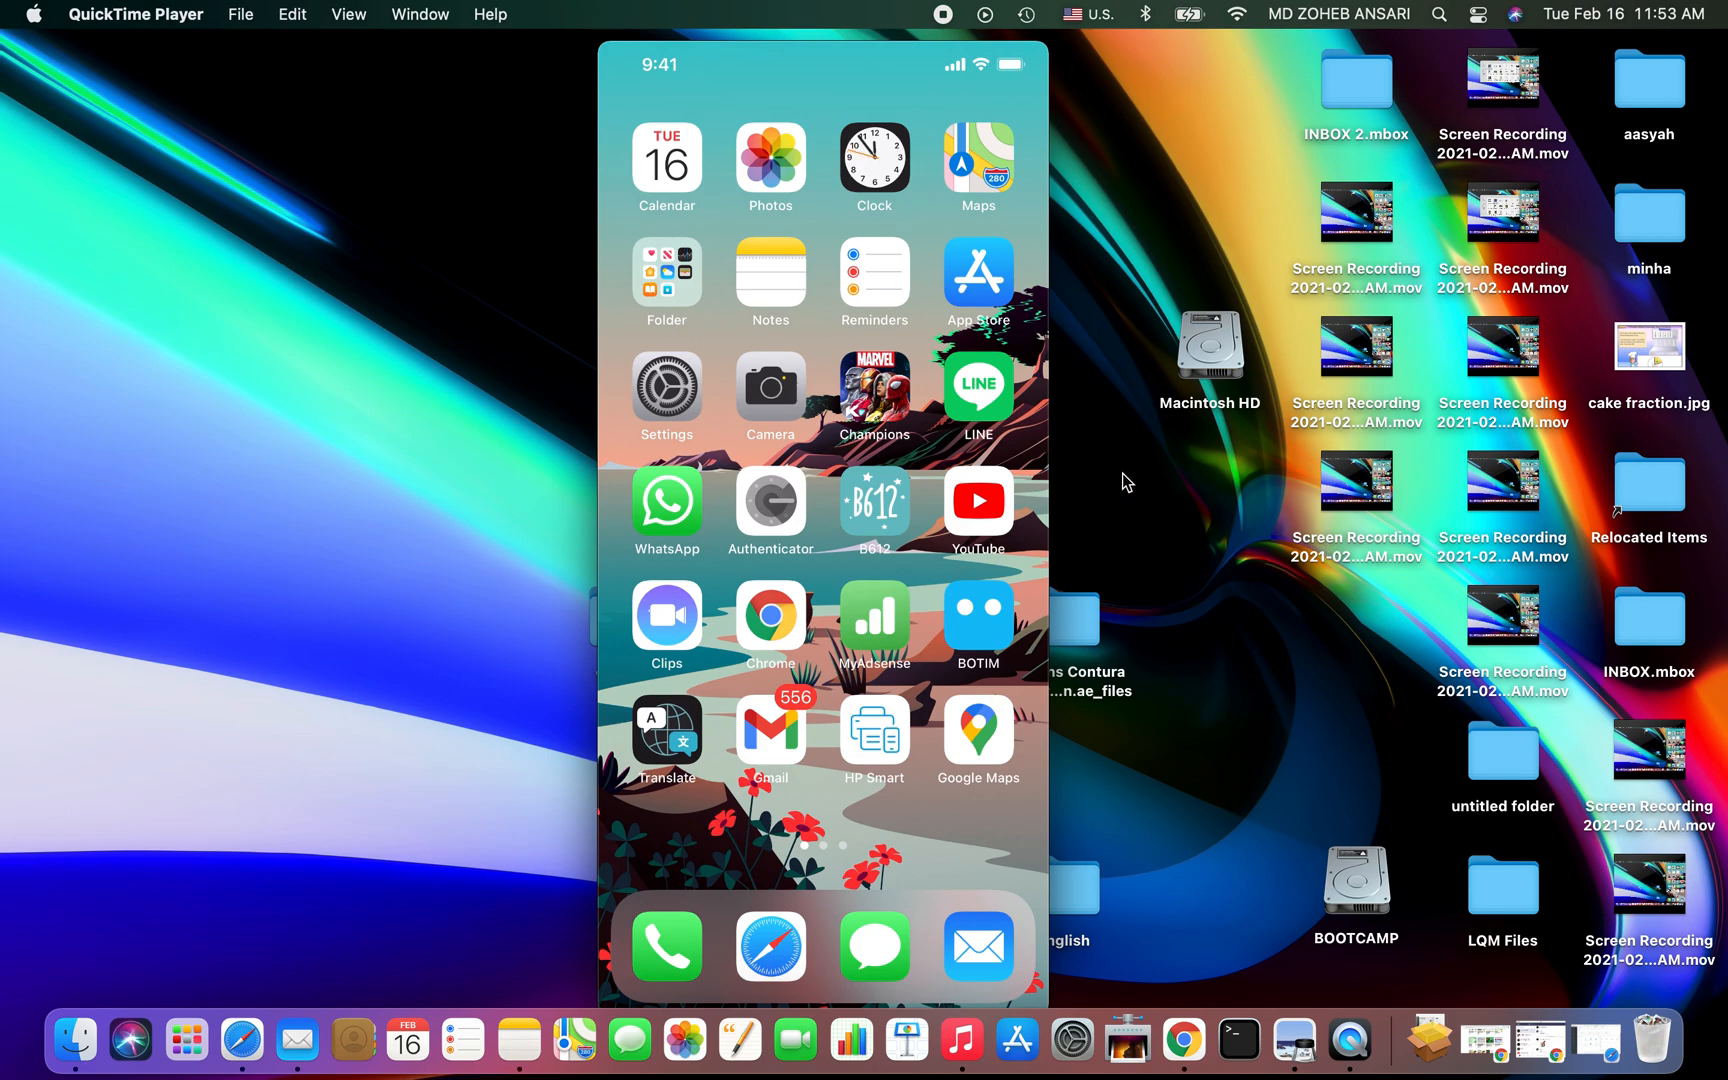